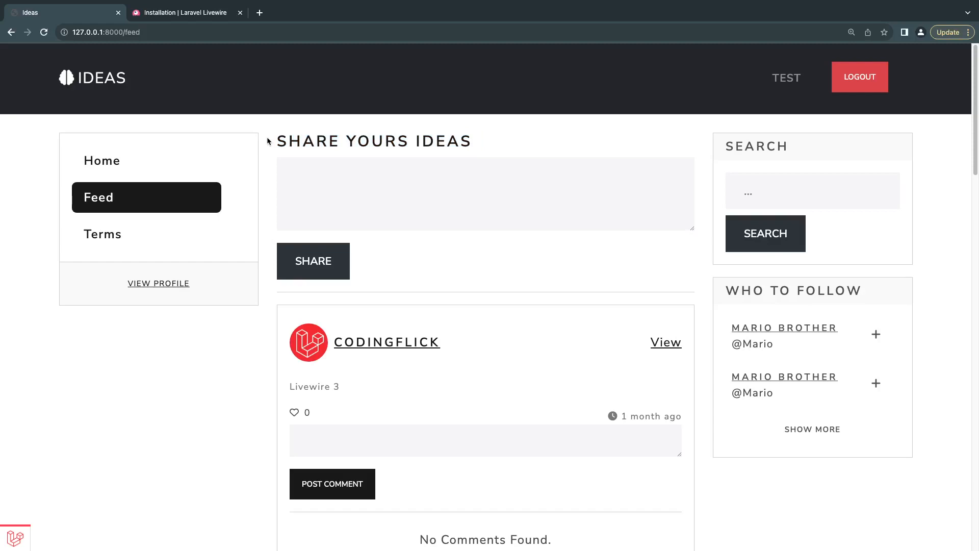
Navigate Home, Feed and back to Home via the sidebar, each as a full page load.
{"action": "left_click", "coordinate": [102, 160]}
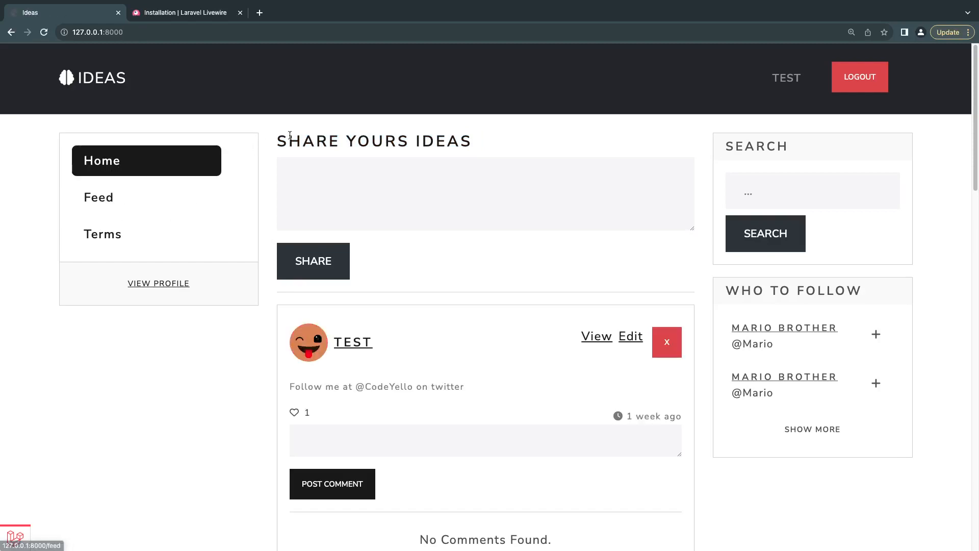
{"action": "mouse_move", "coordinate": [462, 299]}
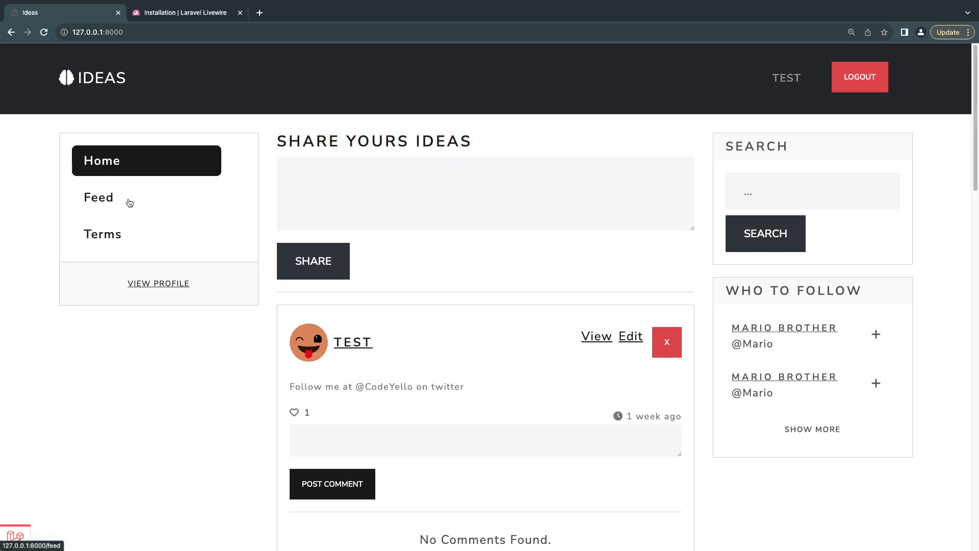
{"action": "left_click", "coordinate": [99, 196]}
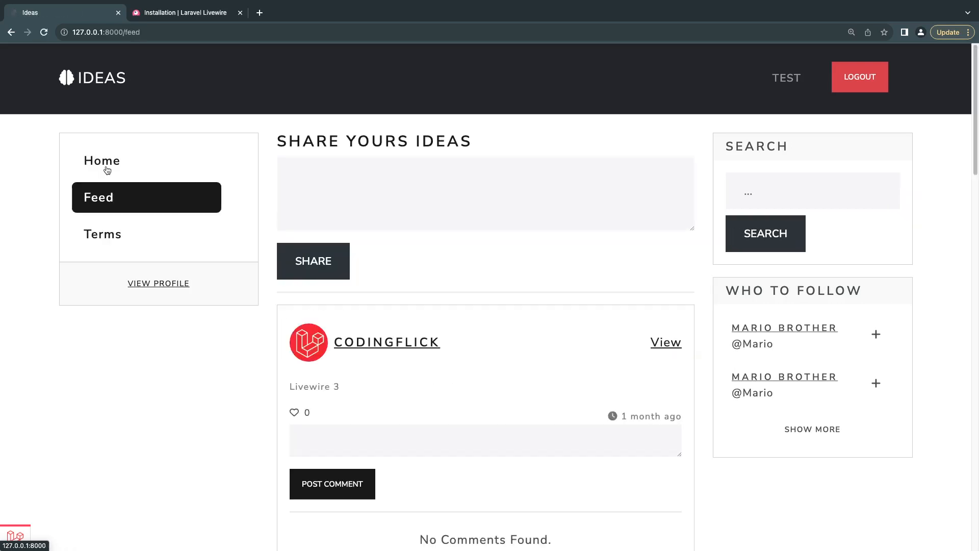
{"action": "left_click", "coordinate": [101, 160]}
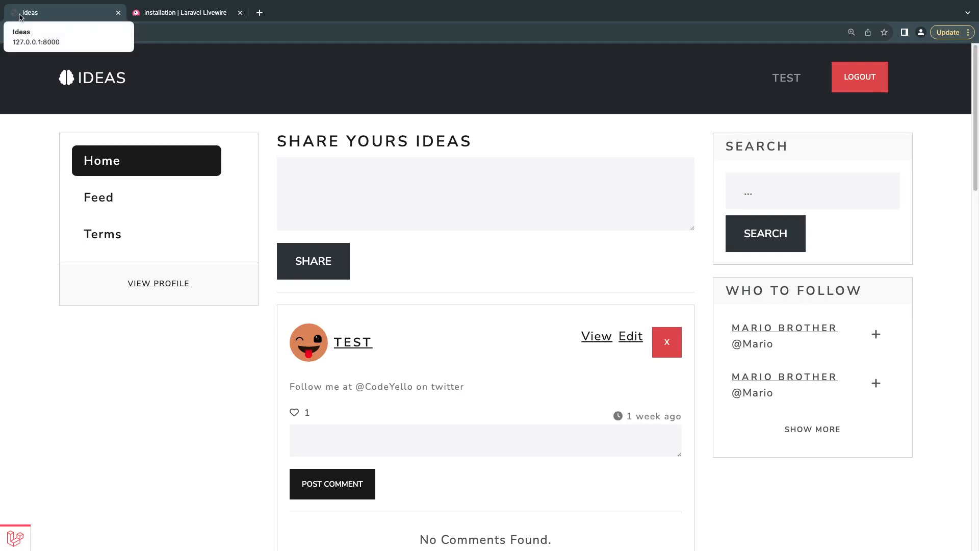
{"action": "left_click", "coordinate": [146, 197]}
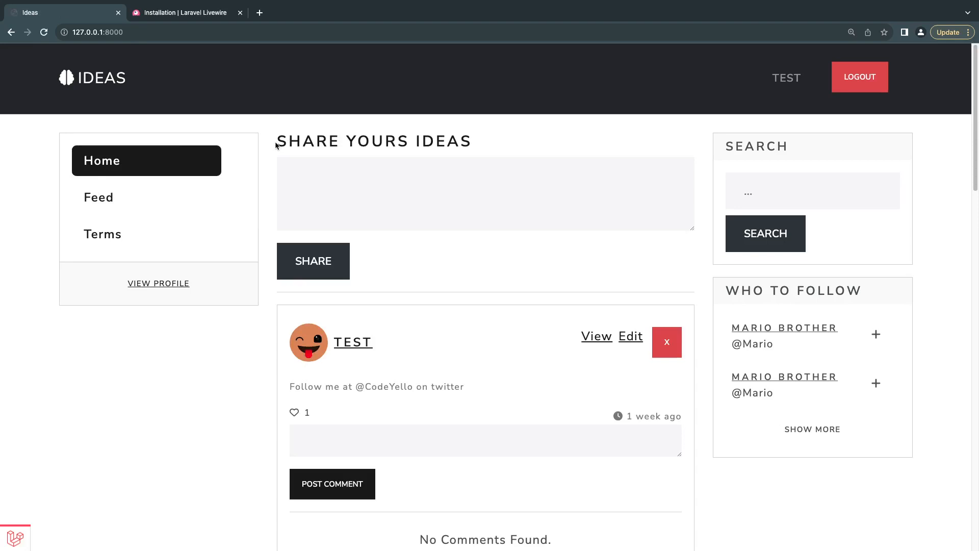
{"action": "mouse_move", "coordinate": [388, 261]}
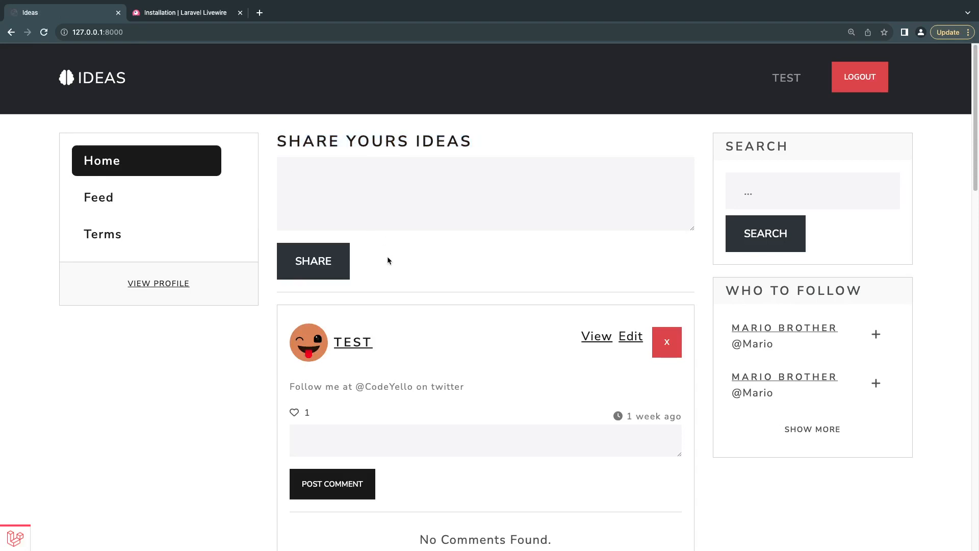
{"action": "mouse_move", "coordinate": [372, 252]}
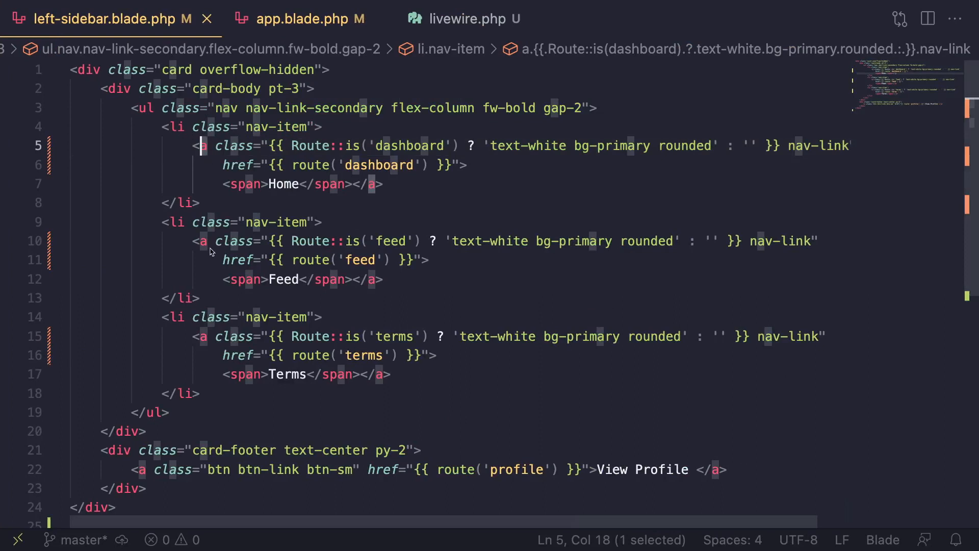
Add the wire:navigate attribute to the sidebar's Home and Feed link tags in left-sidebar.blade.php.
{"action": "left_click", "coordinate": [217, 146]}
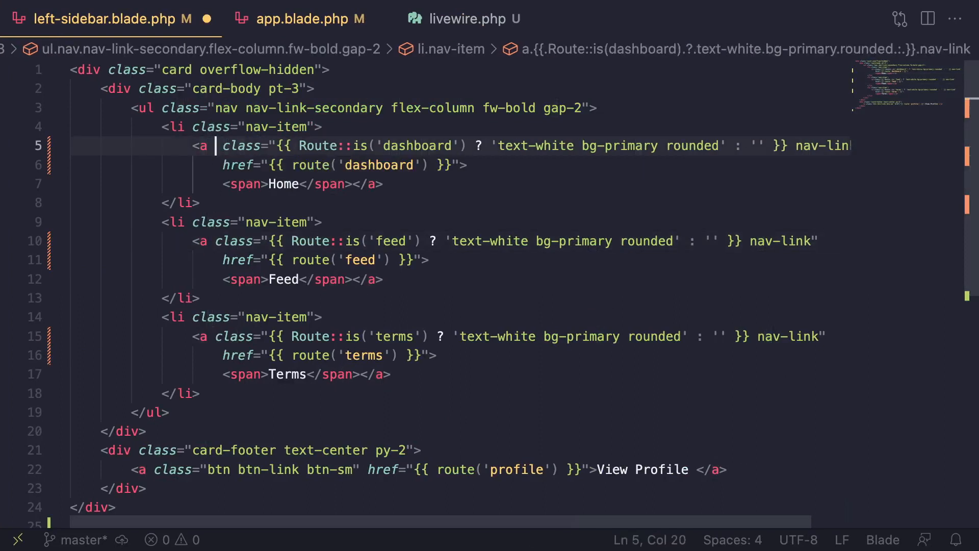
{"action": "type", "text": "wire:"}
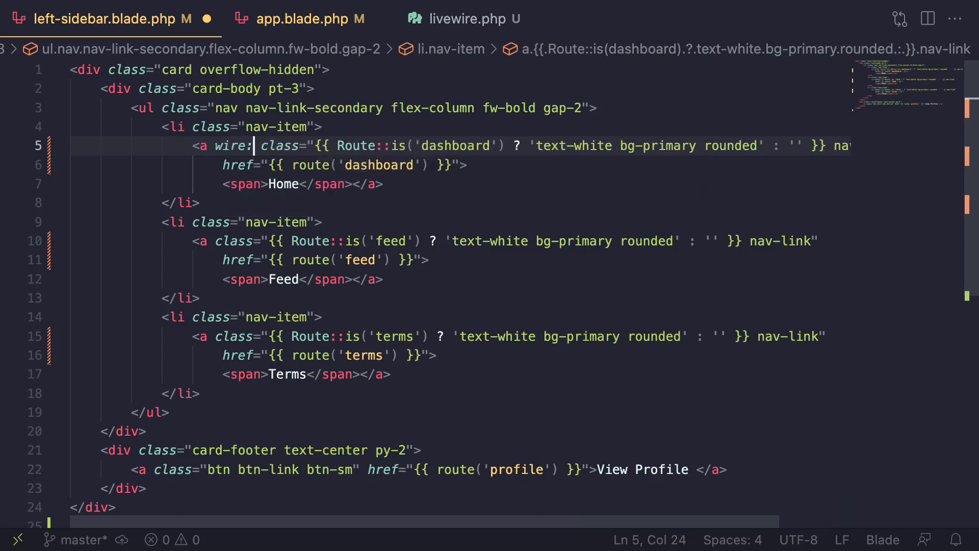
{"action": "type", "text": "navigate"}
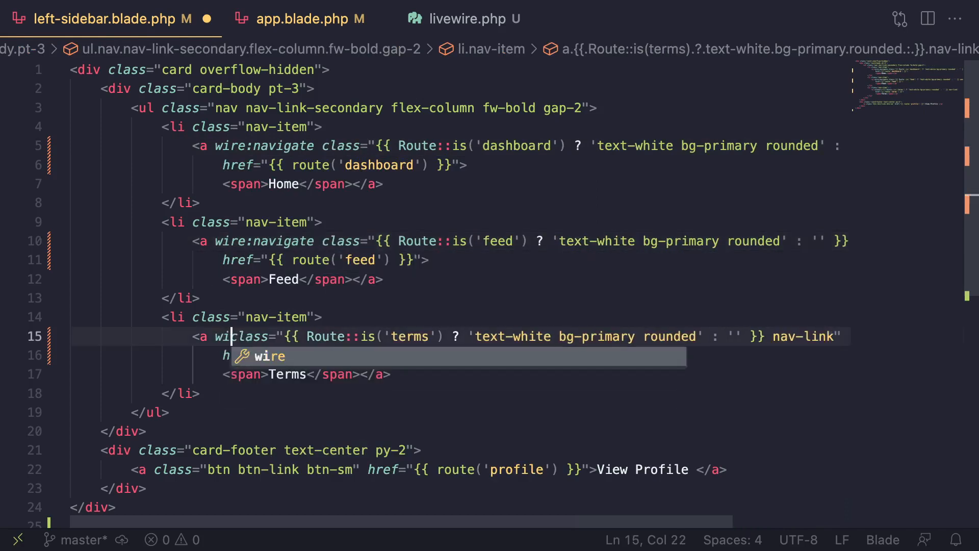
{"action": "type", "text": "re:navigate"}
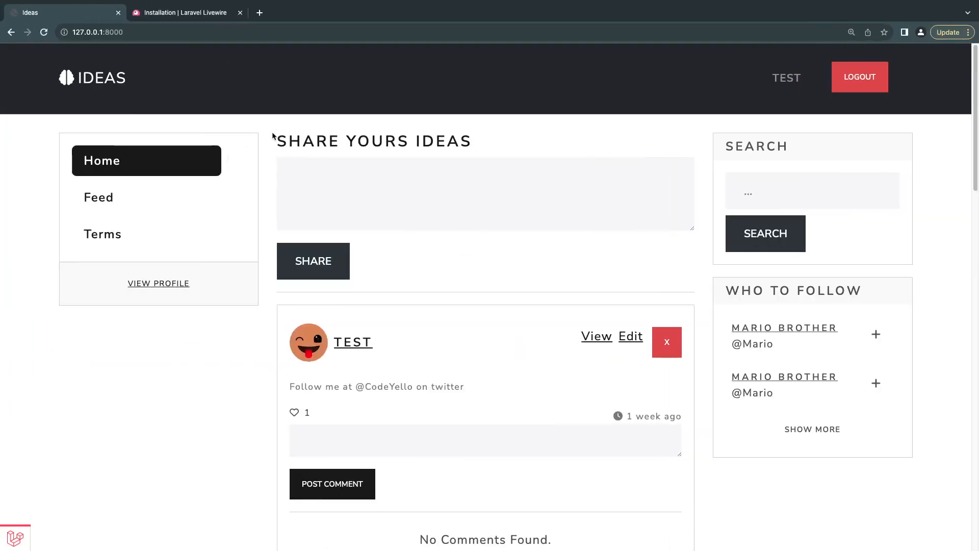
Visit Feed and return to Home in the browser to test the wire:navigate links.
{"action": "left_click", "coordinate": [98, 197]}
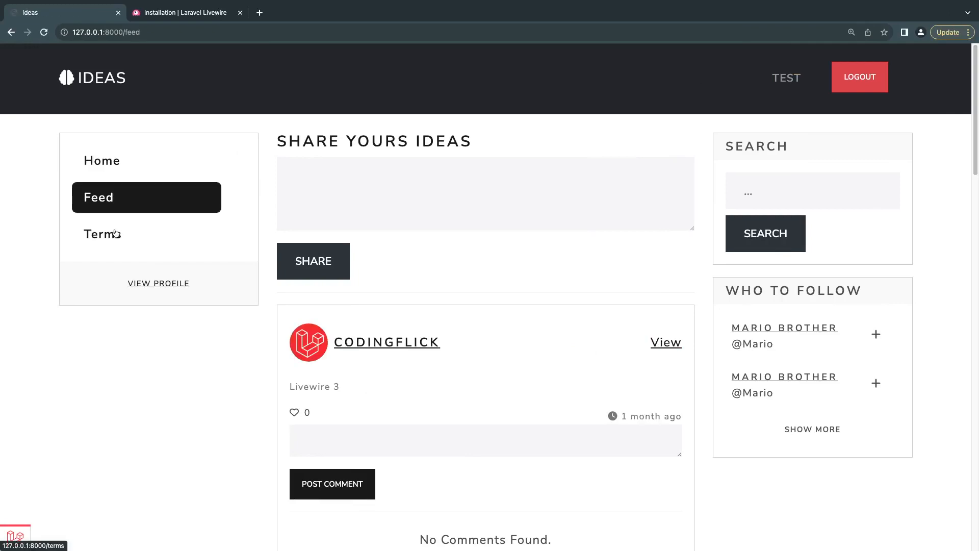
{"action": "left_click", "coordinate": [102, 161]}
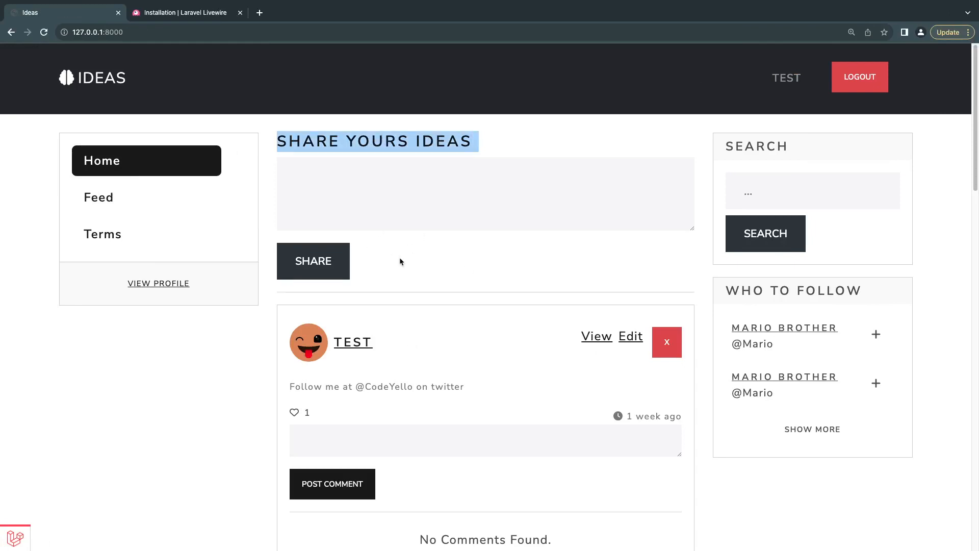
{"action": "left_click", "coordinate": [486, 193]}
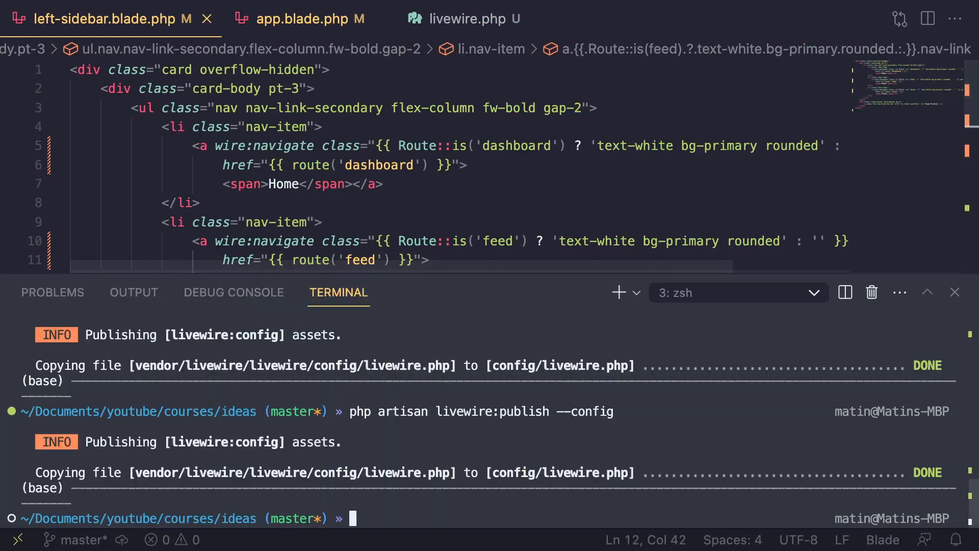
Enter the command php artisan livewire:make Test in the integrated terminal.
{"action": "type", "text": "php a"}
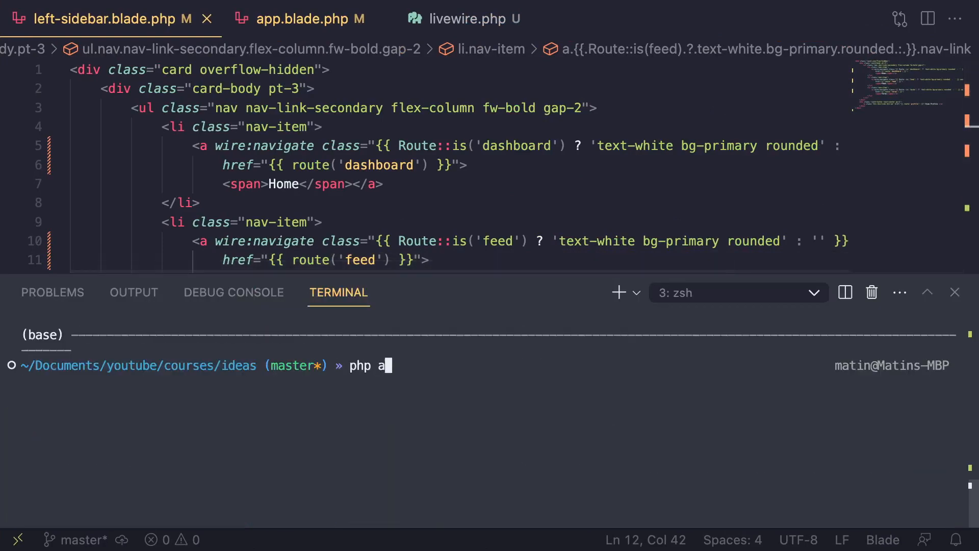
{"action": "type", "text": "rtisan livewire:m"}
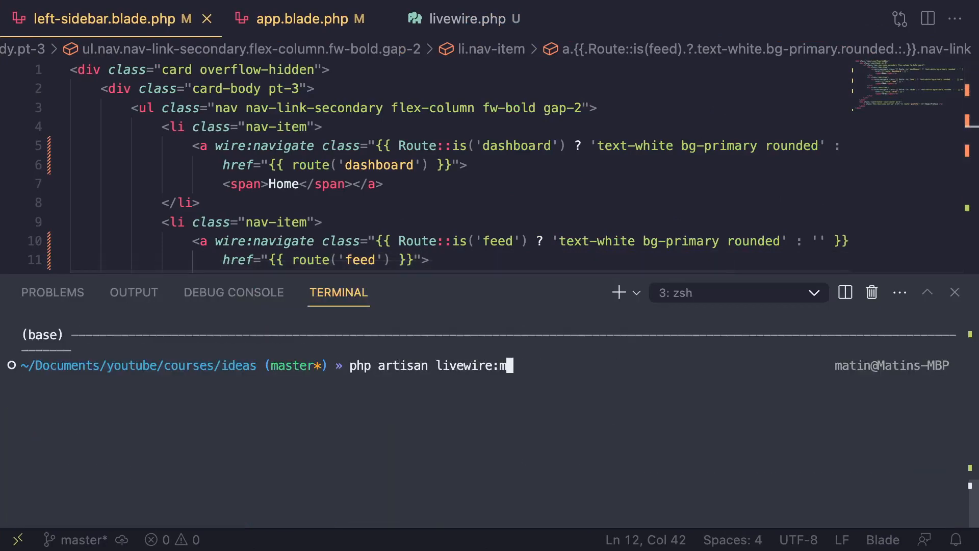
{"action": "type", "text": "ake Test"}
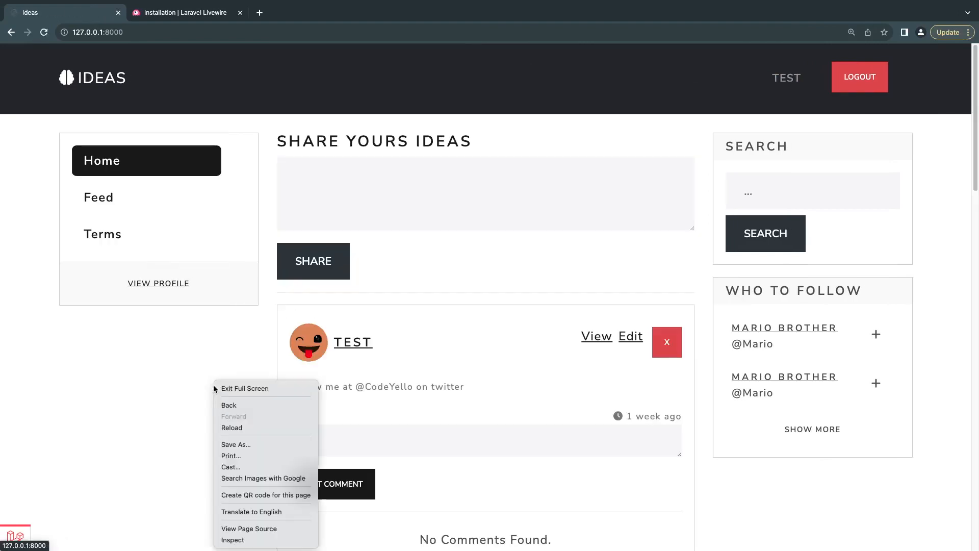
{"action": "left_click", "coordinate": [232, 540]}
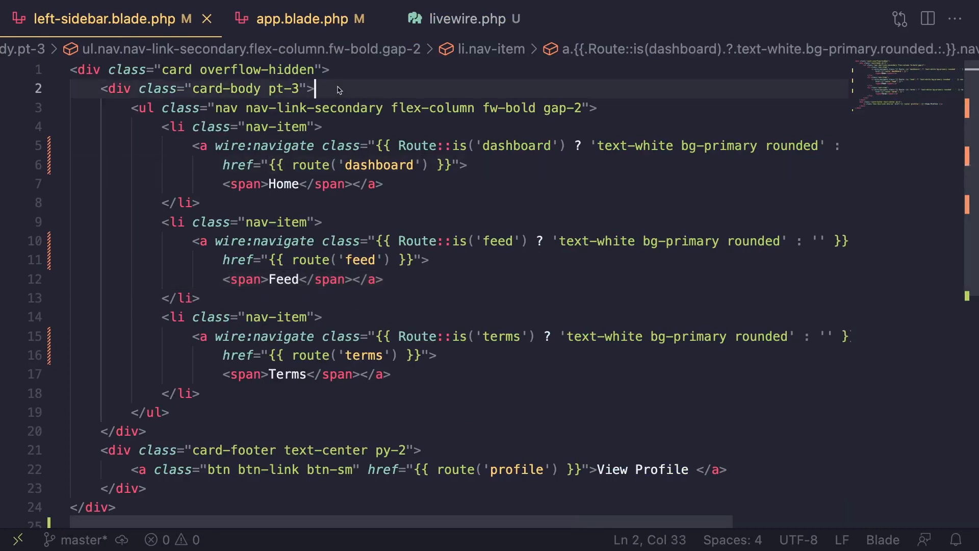
Insert a <livewire:test component tag on a new line before the sidebar link list.
{"action": "key", "text": "Enter"}
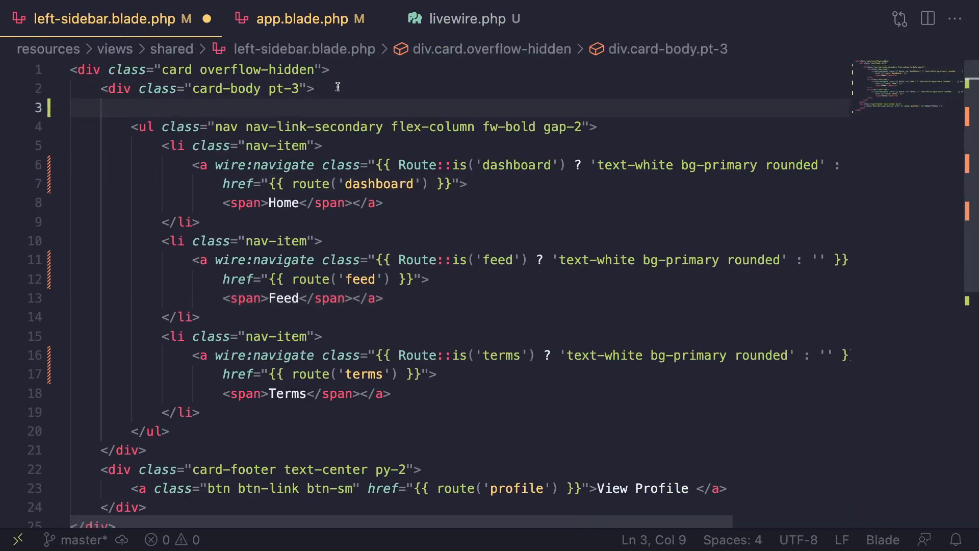
{"action": "type", "text": "<livewire"}
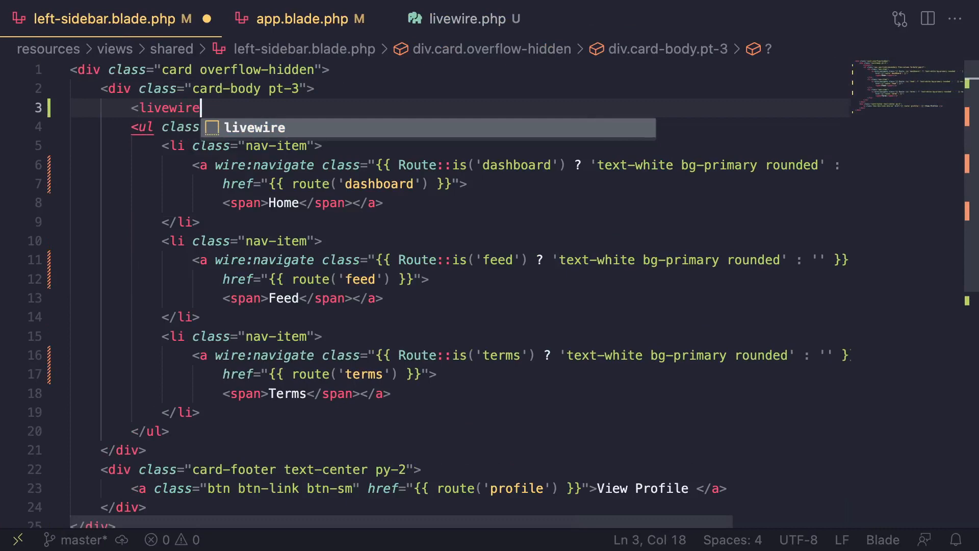
{"action": "type", "text": ":"}
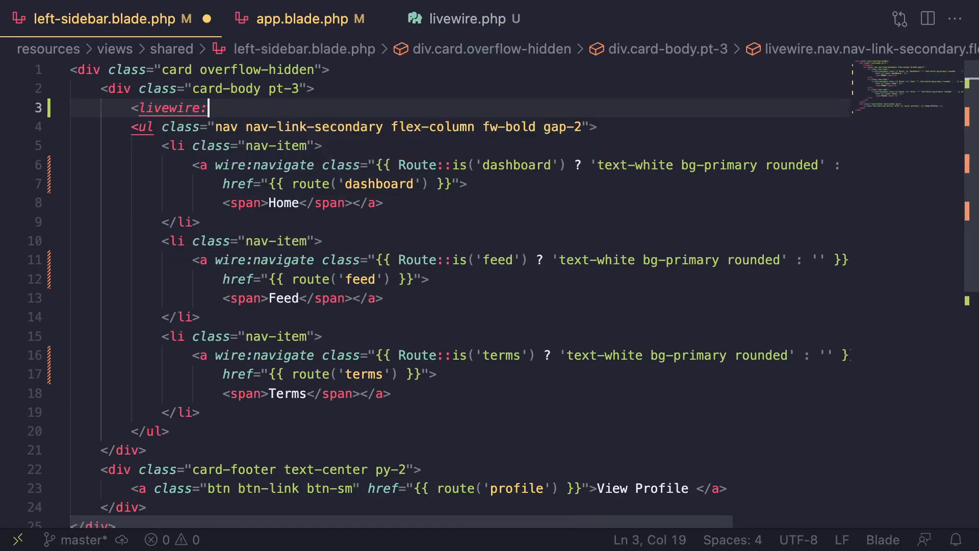
{"action": "type", "text": "test"}
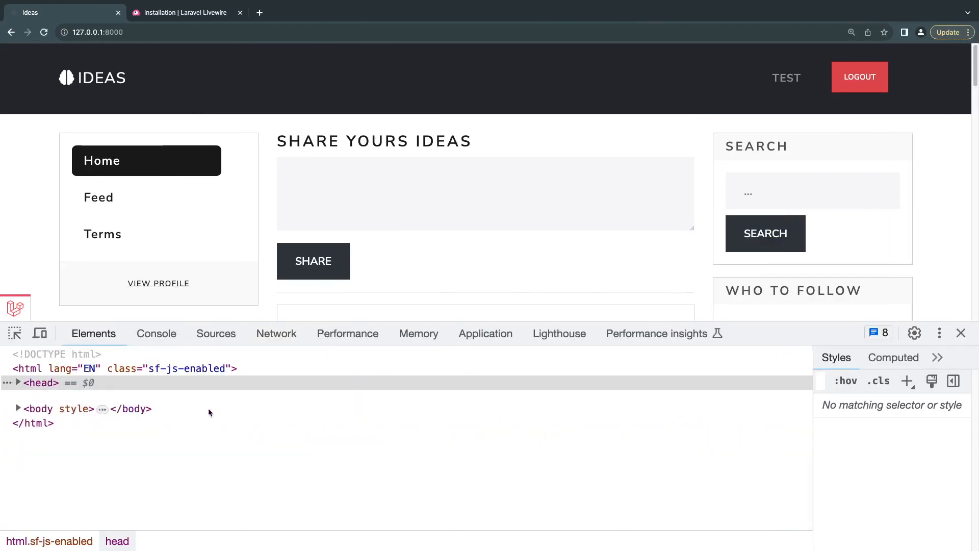
Inspect the head's style and debugbar script elements in DevTools, then load the Feed page.
{"action": "left_click", "coordinate": [18, 383]}
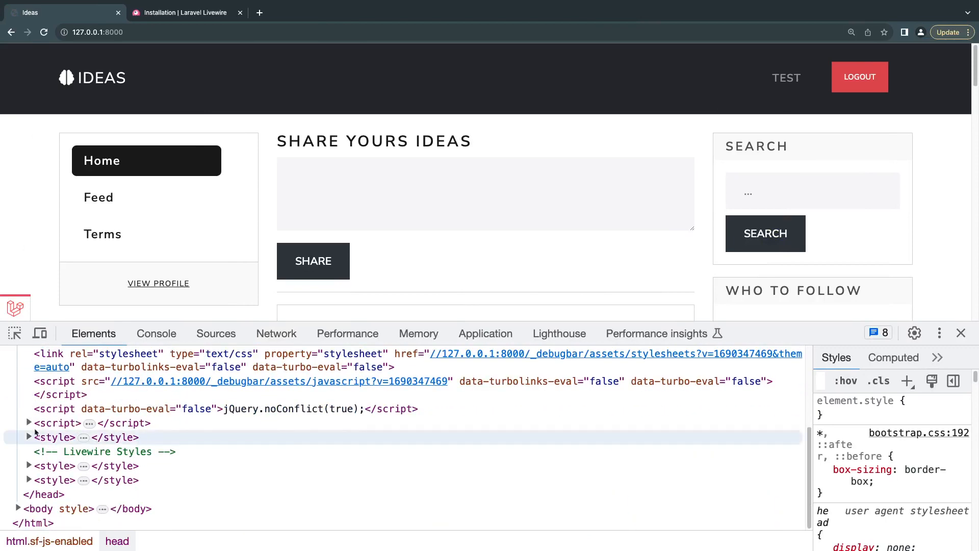
{"action": "left_click", "coordinate": [28, 422]}
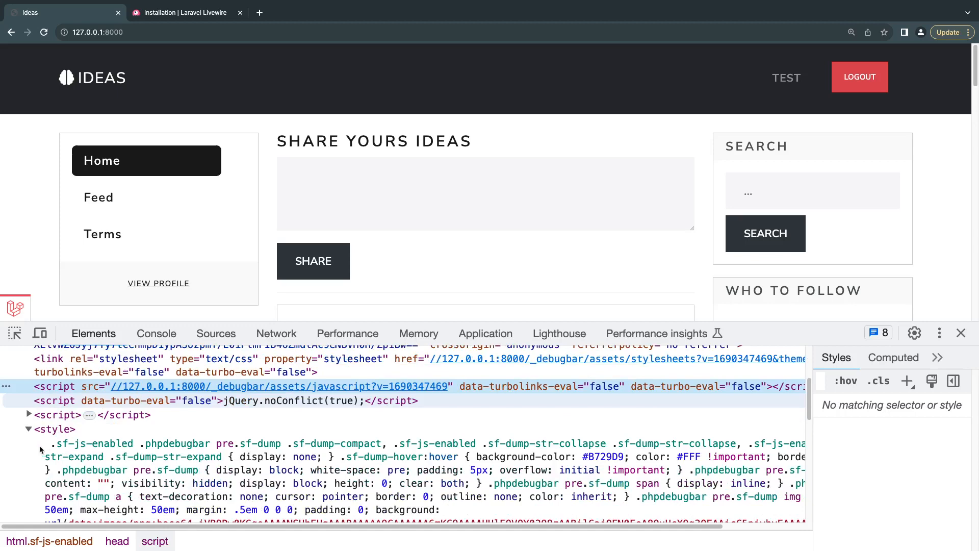
{"action": "left_click", "coordinate": [53, 429]}
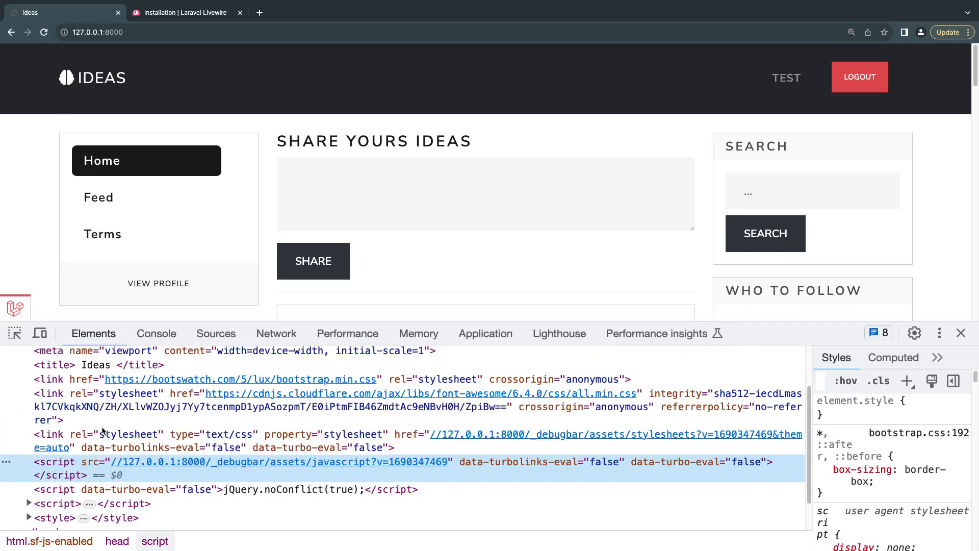
{"action": "mouse_move", "coordinate": [137, 207]}
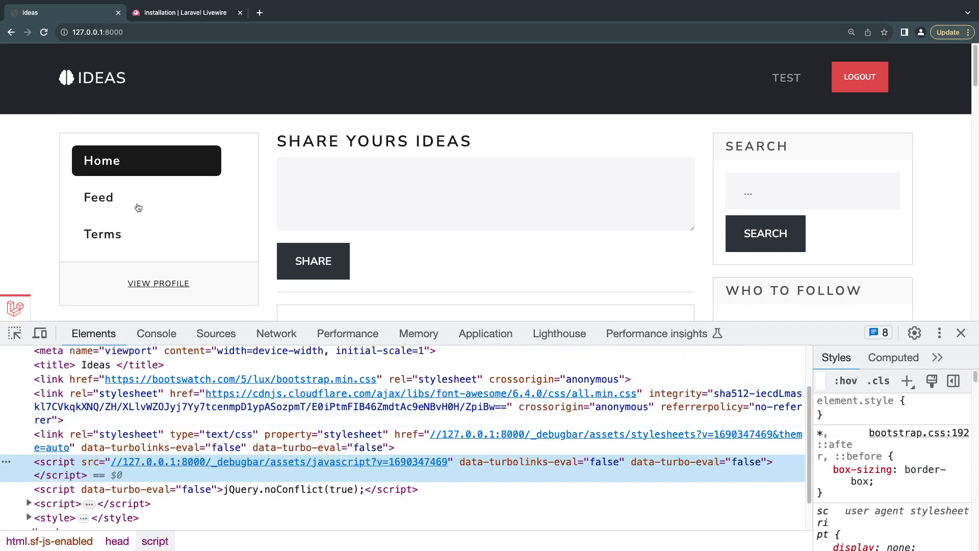
{"action": "left_click", "coordinate": [98, 197]}
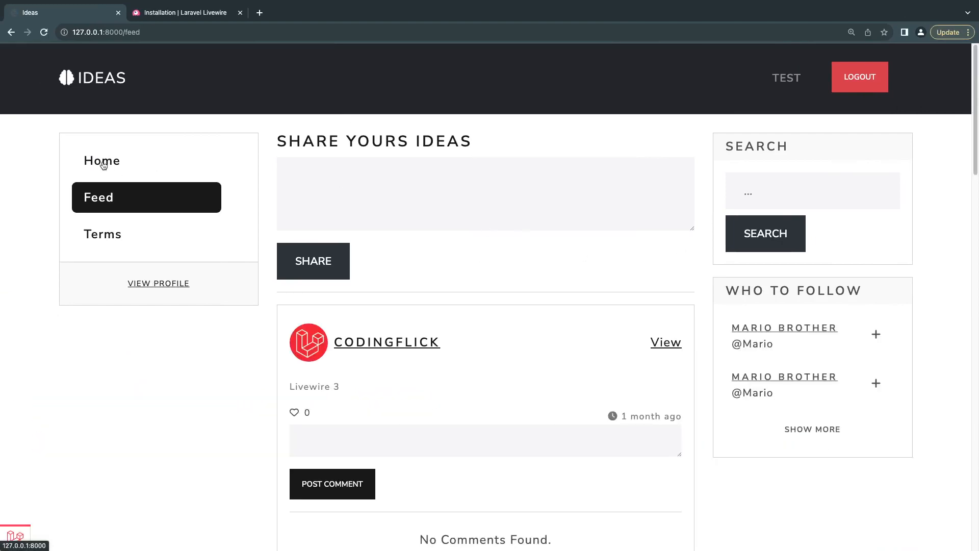
Switch repeatedly between the Terms, Home and Feed sidebar links to exercise navigation.
{"action": "left_click", "coordinate": [102, 234]}
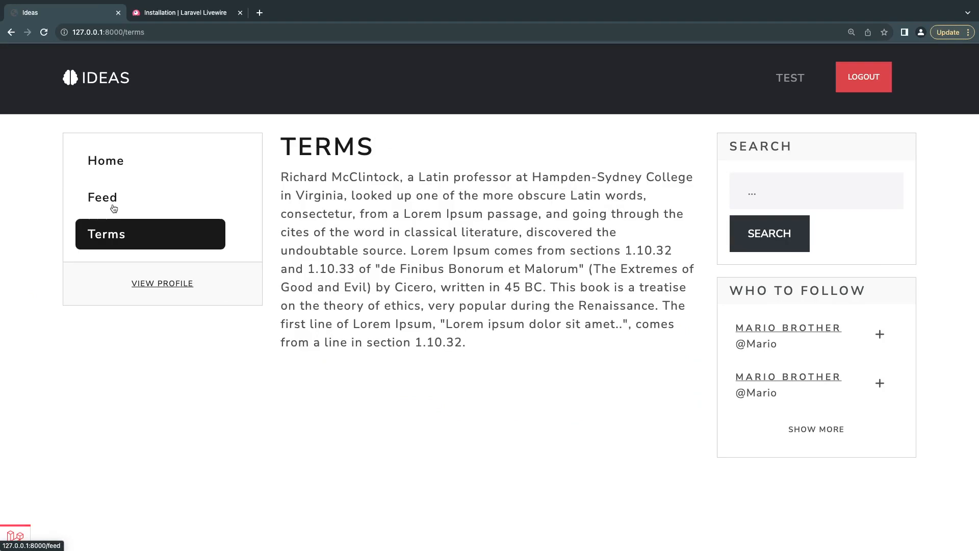
{"action": "left_click", "coordinate": [105, 160]}
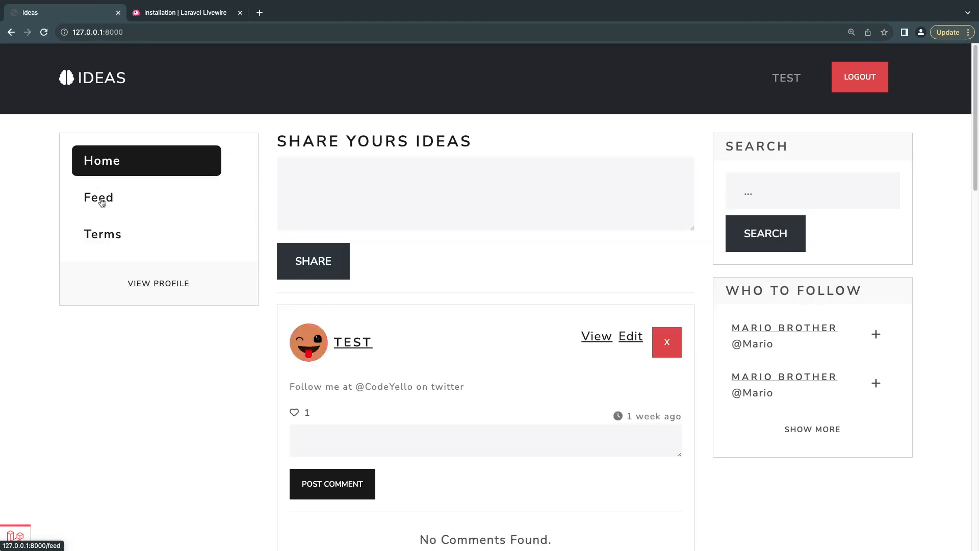
{"action": "mouse_move", "coordinate": [100, 162]}
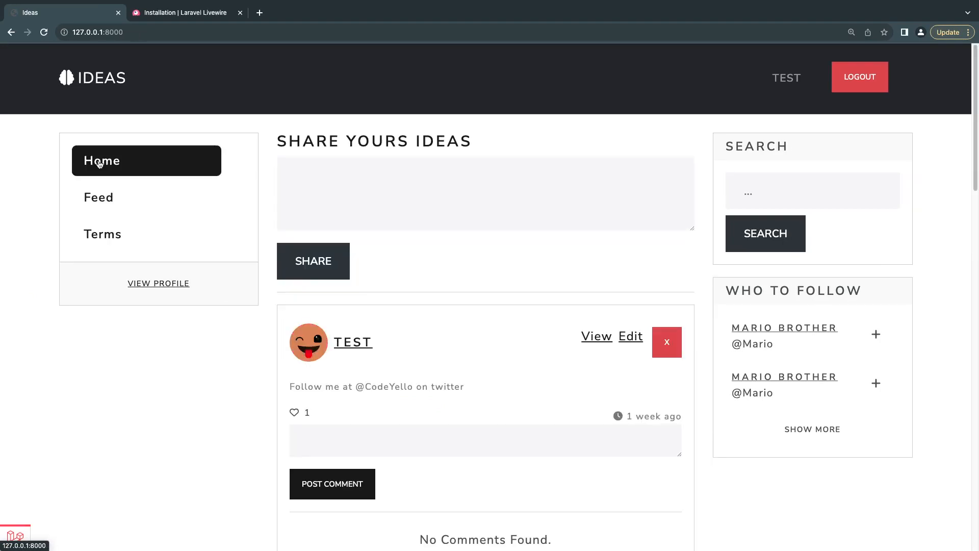
{"action": "left_click", "coordinate": [98, 196]}
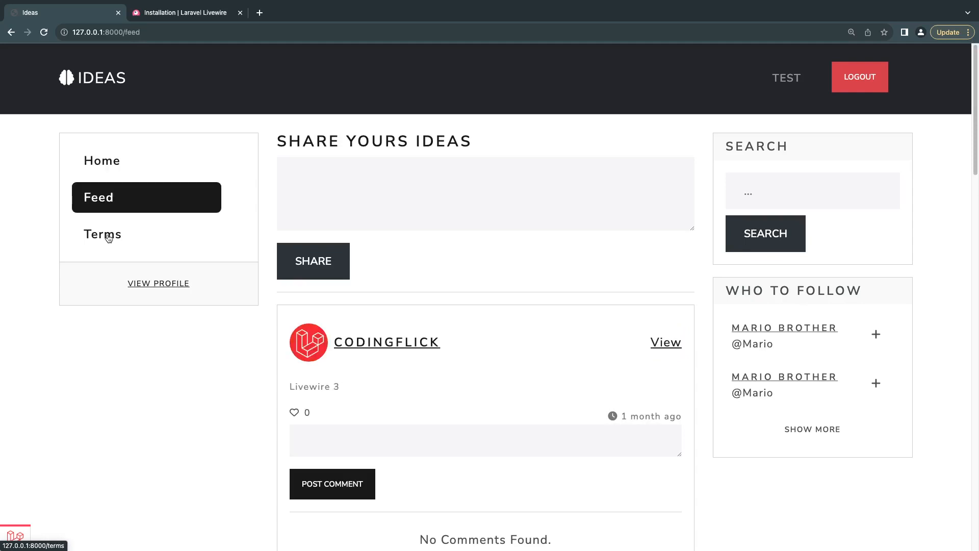
{"action": "left_click", "coordinate": [102, 161]}
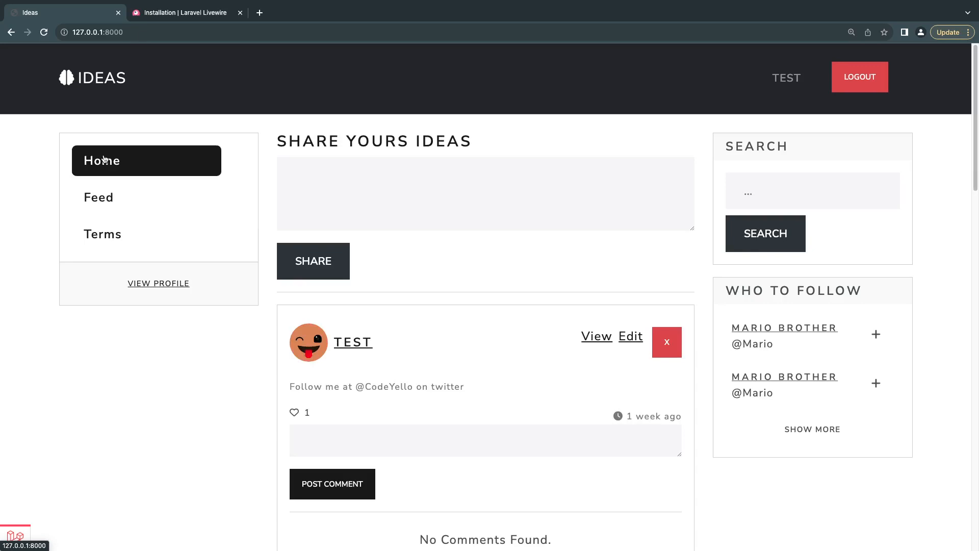
{"action": "left_click", "coordinate": [146, 197]}
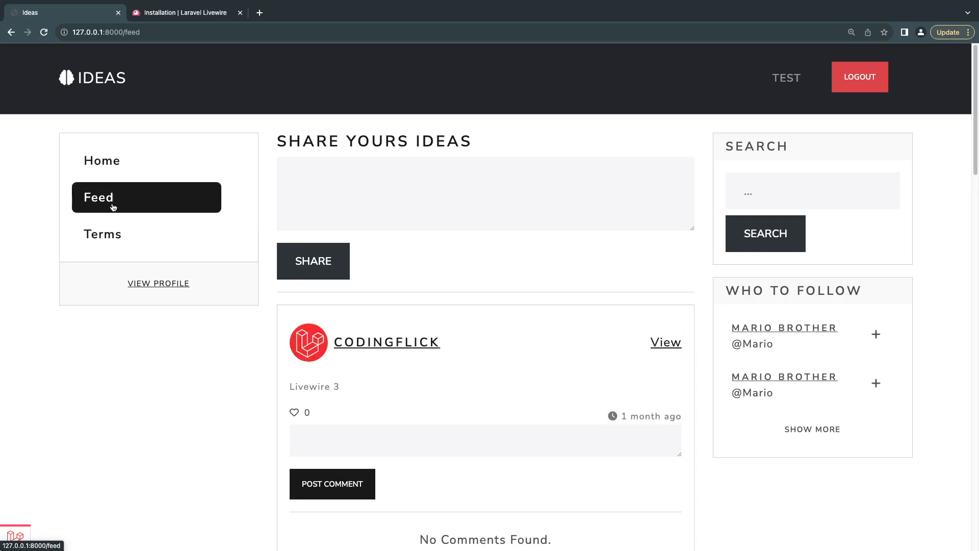
{"action": "left_click", "coordinate": [102, 234]}
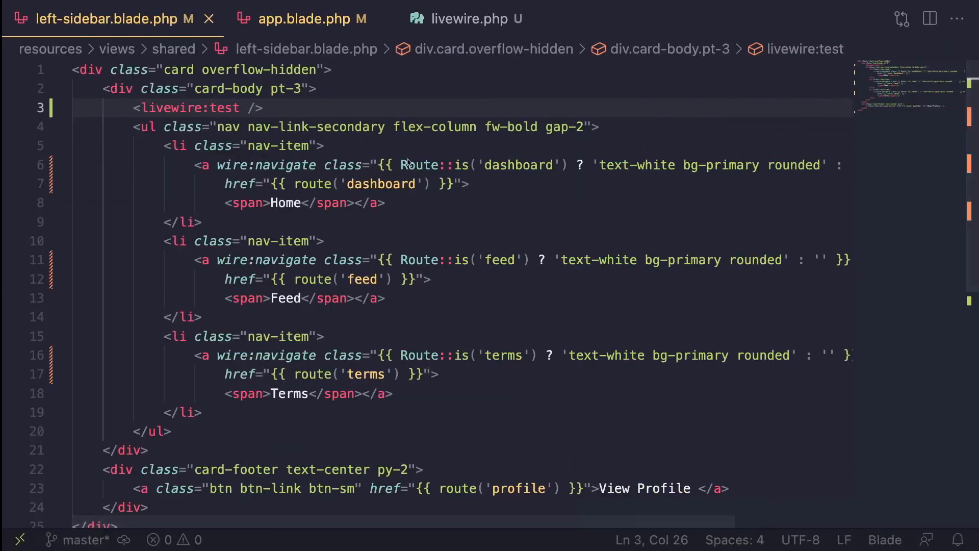
Load the Terms page, then switch to the Livewire Installation documentation tab.
{"action": "key", "text": "Delete"}
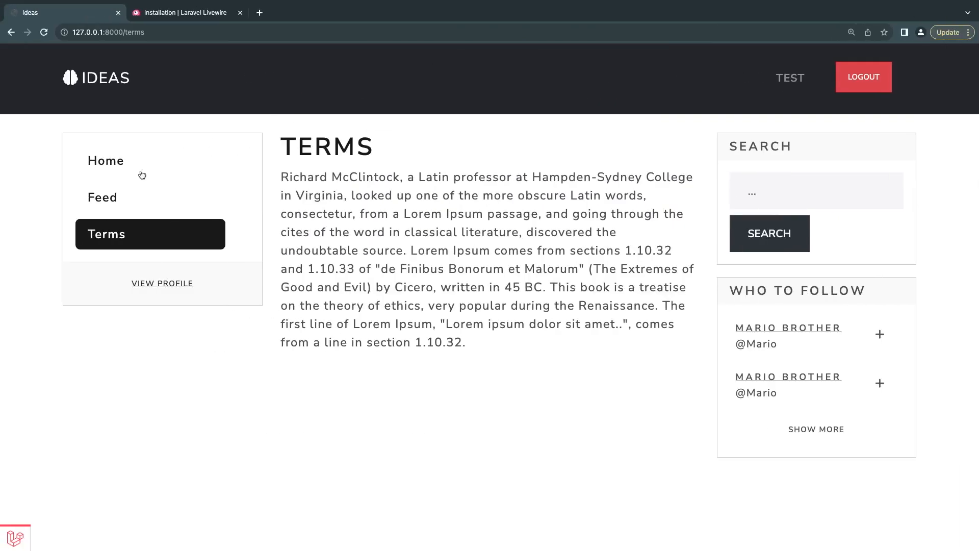
{"action": "left_click", "coordinate": [102, 197]}
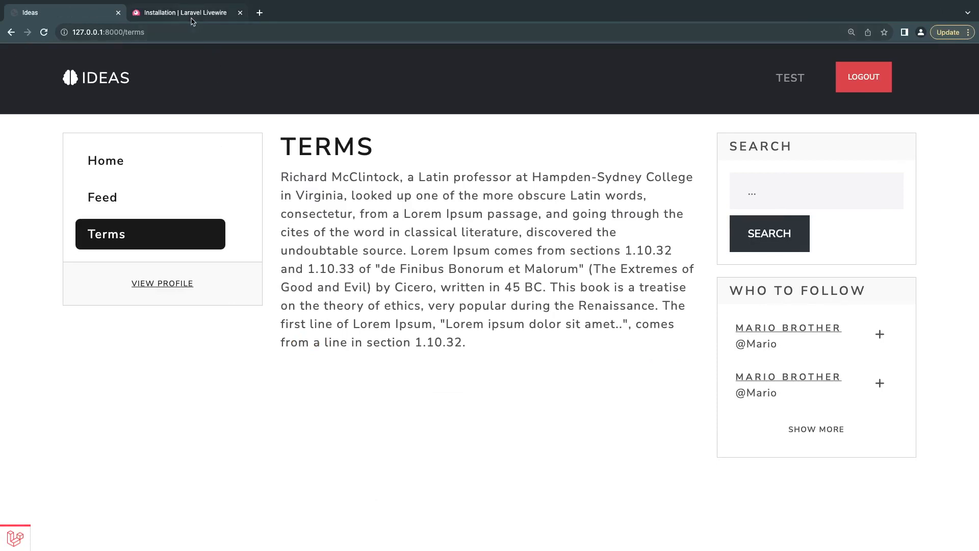
{"action": "left_click", "coordinate": [185, 12]}
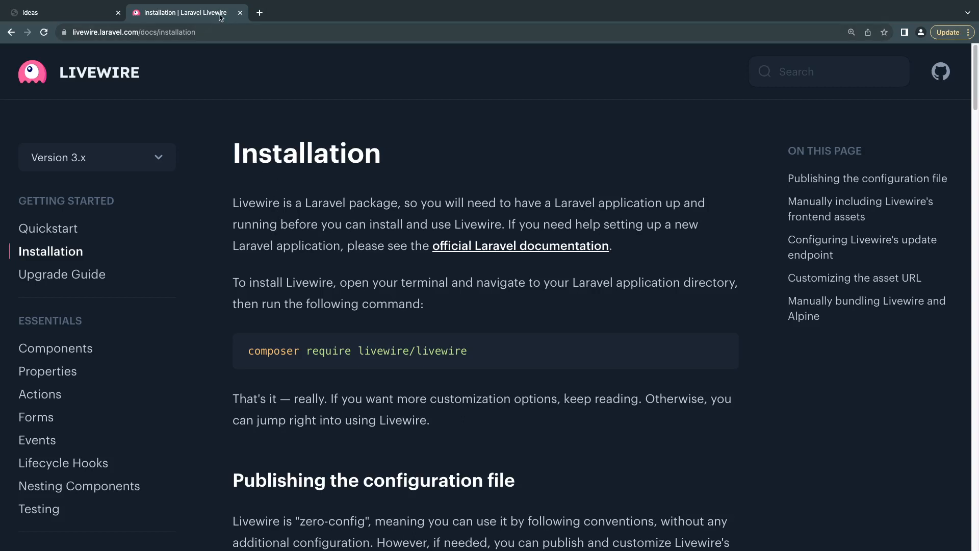
Scroll the Installation docs down to the 'Publishing the configuration file' section.
{"action": "scroll", "scroll_direction": "down", "scroll_amount": 3}
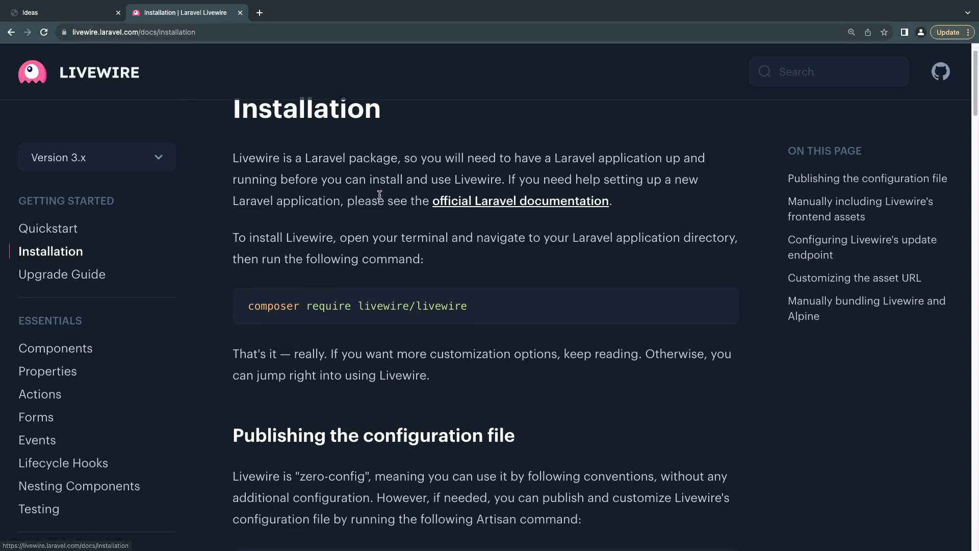
{"action": "scroll", "scroll_direction": "down", "scroll_amount": 3}
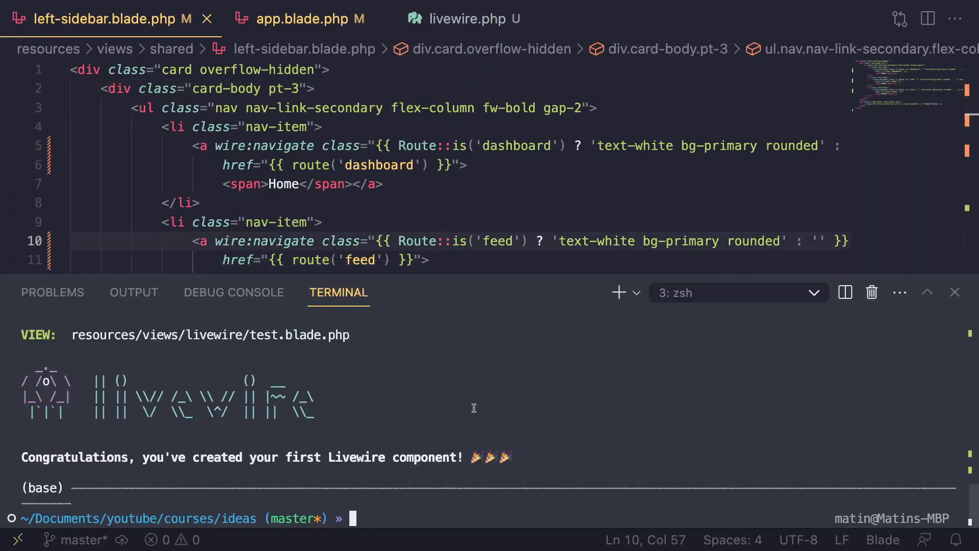
Publish Livewire's config with php artisan livewire:publish --config and view config/livewire.php.
{"action": "type", "text": "php artisan livewire:publish --config"}
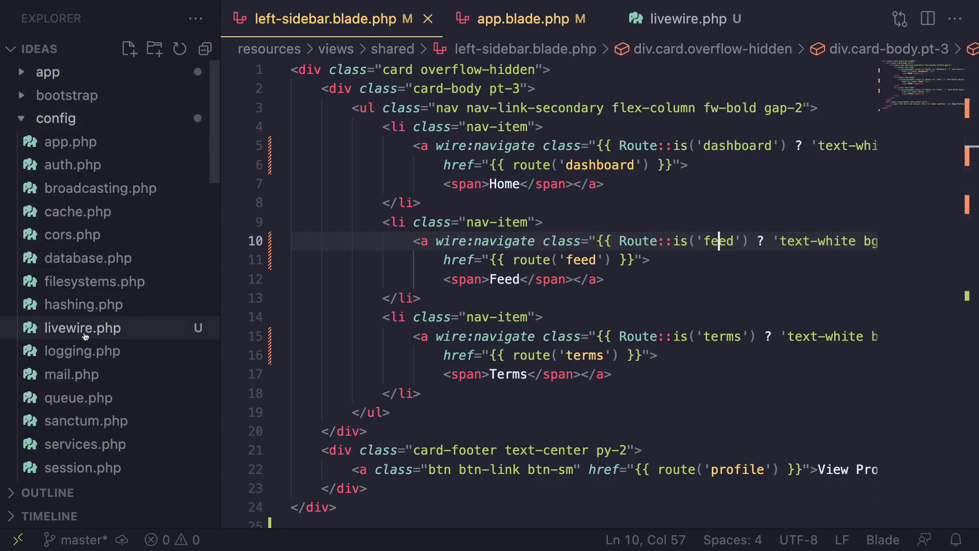
{"action": "left_click", "coordinate": [684, 18]}
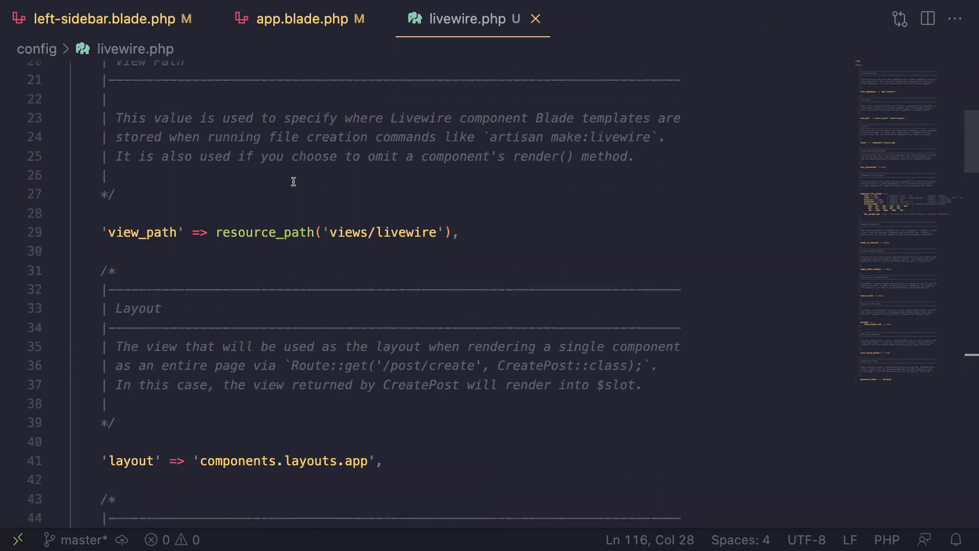
{"action": "scroll", "scroll_direction": "down", "scroll_amount": 3}
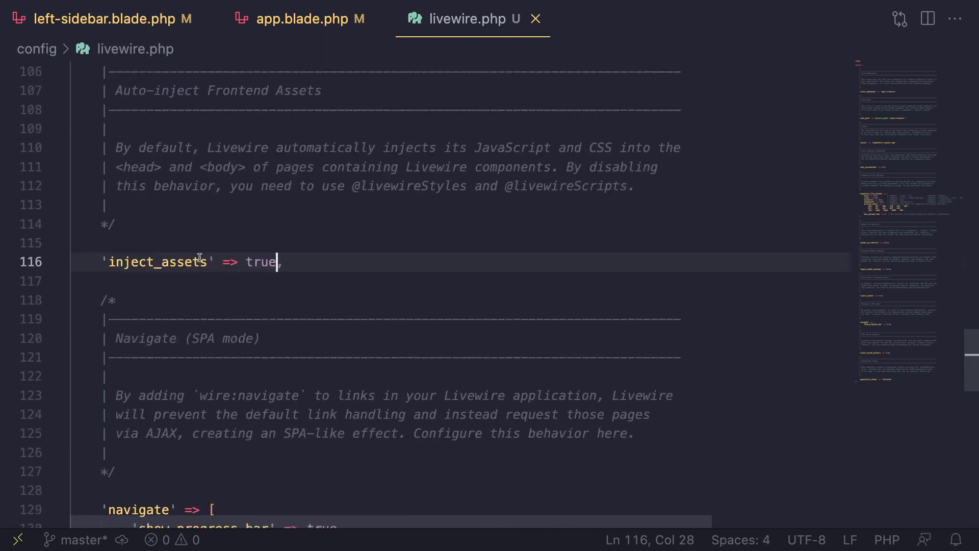
Change the inject_assets option in config/livewire.php from true to false.
{"action": "double_click", "coordinate": [261, 262]}
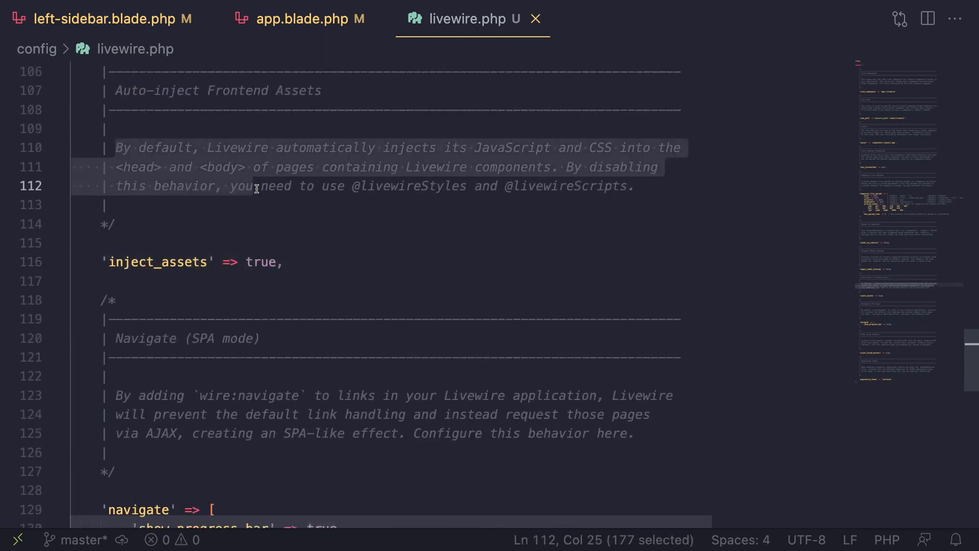
{"action": "left_click", "coordinate": [193, 147]}
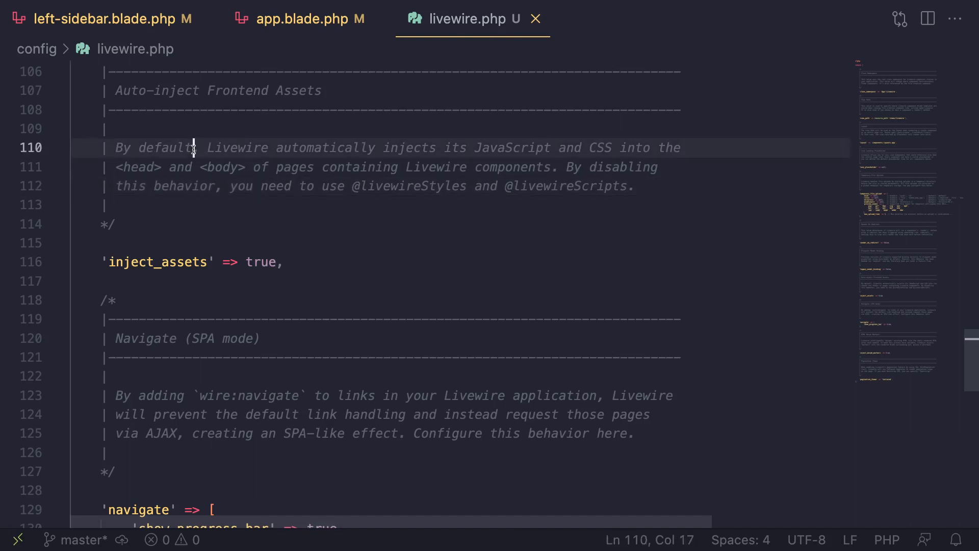
{"action": "double_click", "coordinate": [324, 147]}
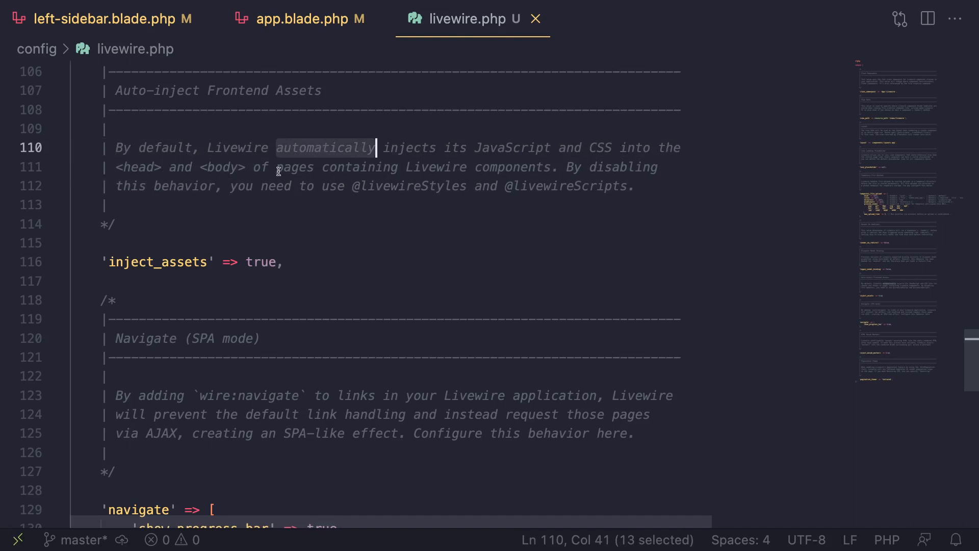
{"action": "double_click", "coordinate": [359, 166]}
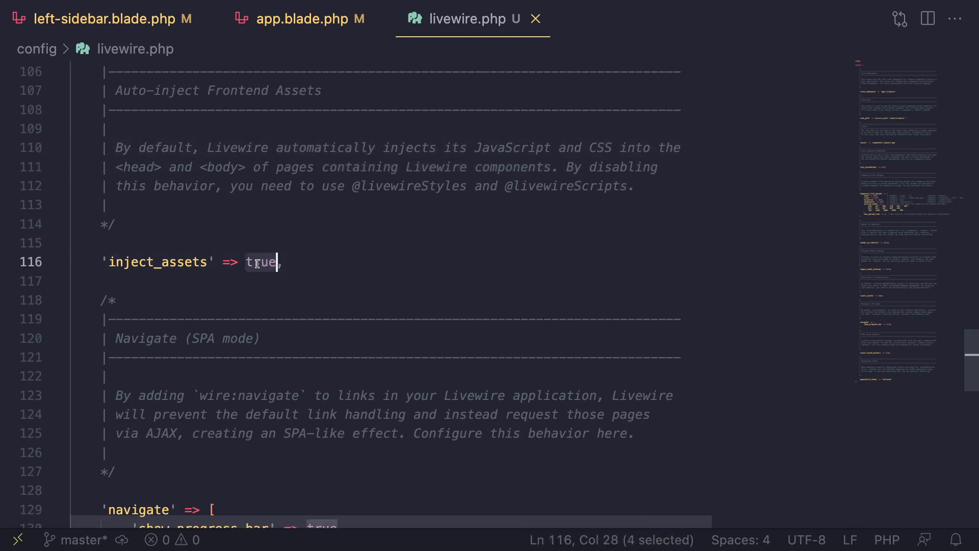
{"action": "type", "text": "false"}
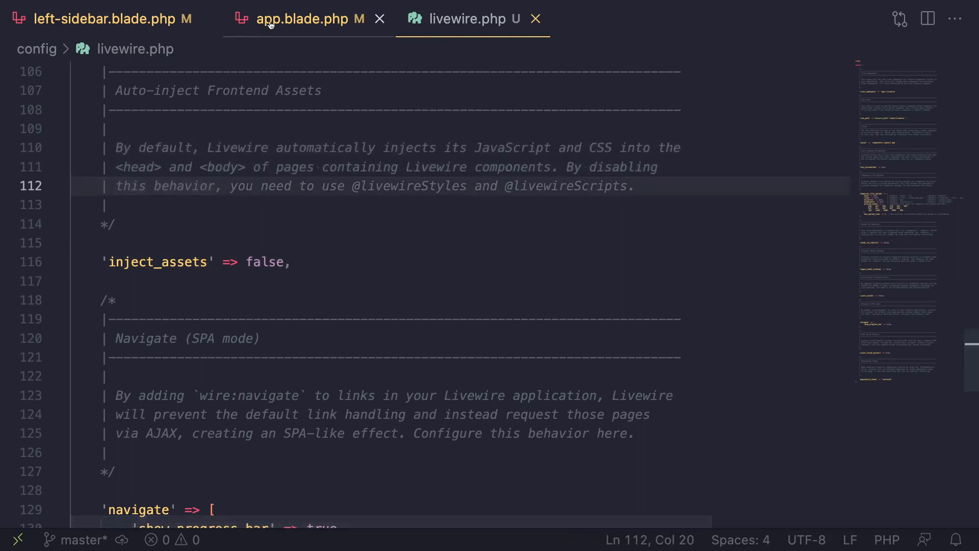
{"action": "left_click", "coordinate": [308, 18]}
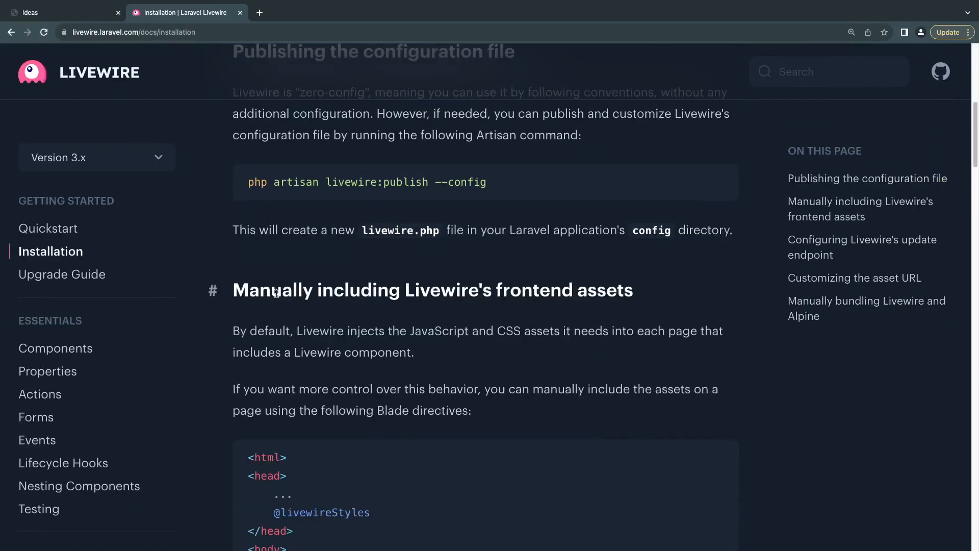
{"action": "scroll", "scroll_direction": "down", "scroll_amount": 3}
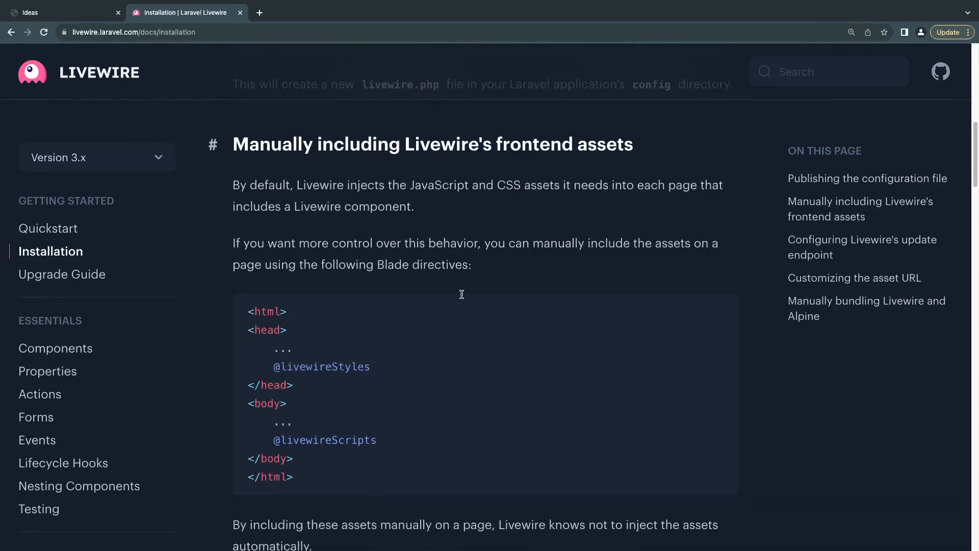
{"action": "double_click", "coordinate": [321, 366]}
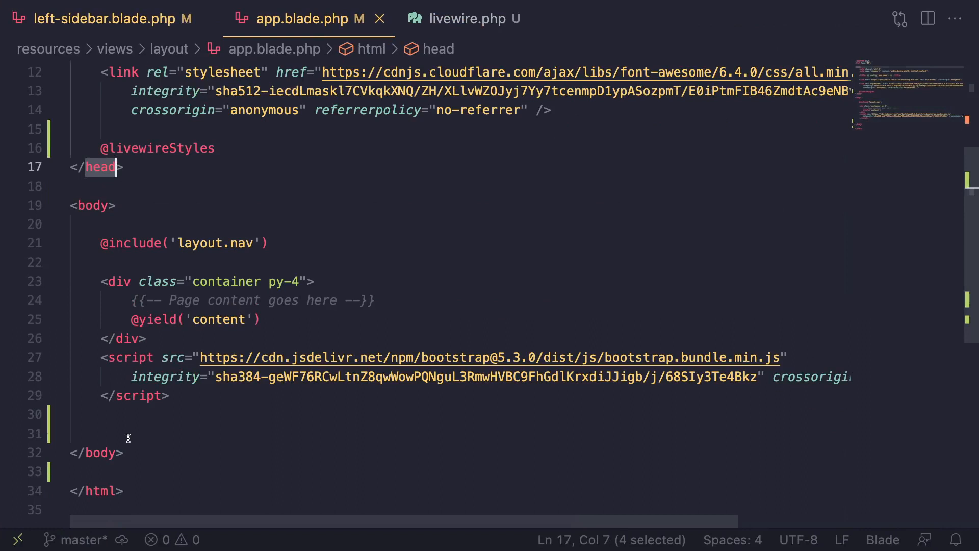
{"action": "type", "text": "@livewireScripts"}
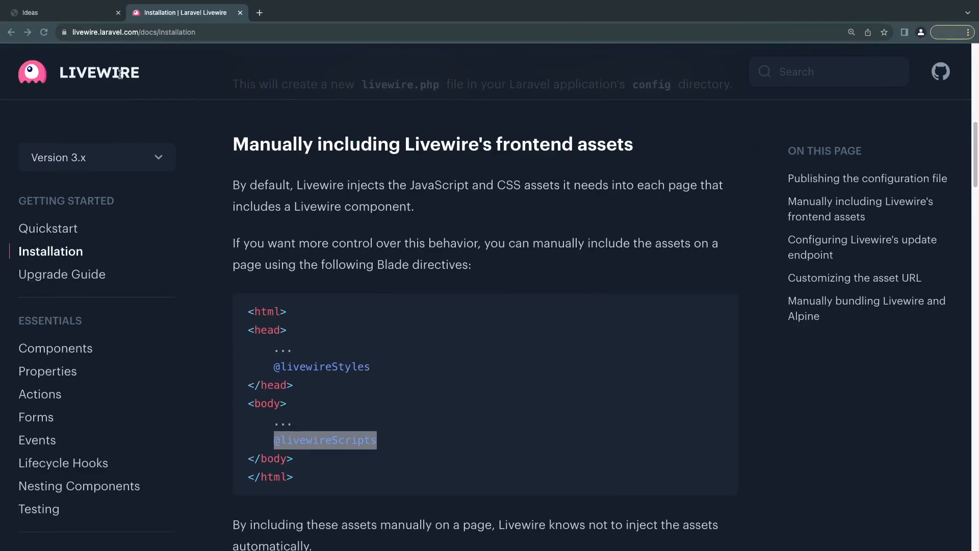
{"action": "left_click", "coordinate": [59, 13]}
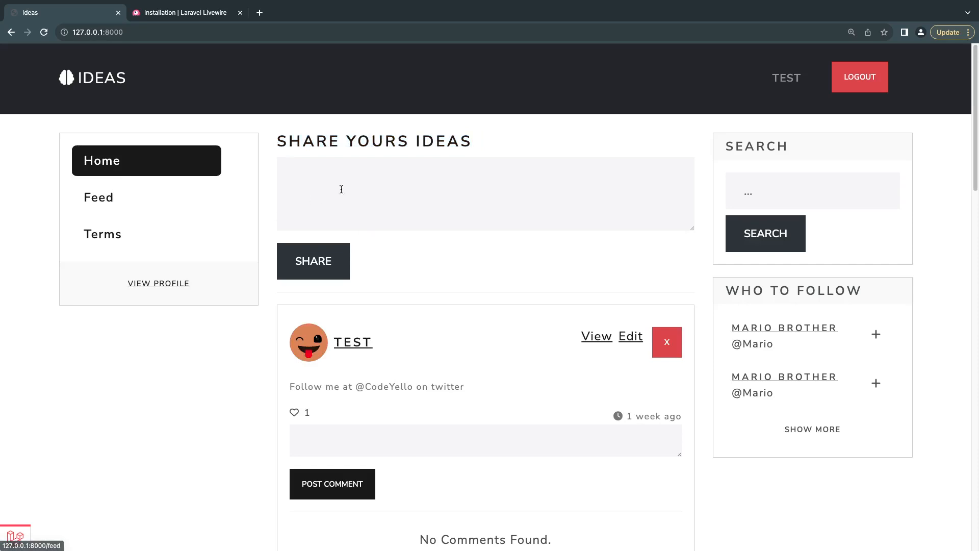
Draft 'Hello youtube' in the share-idea box on the Home page.
{"action": "left_click", "coordinate": [486, 193]}
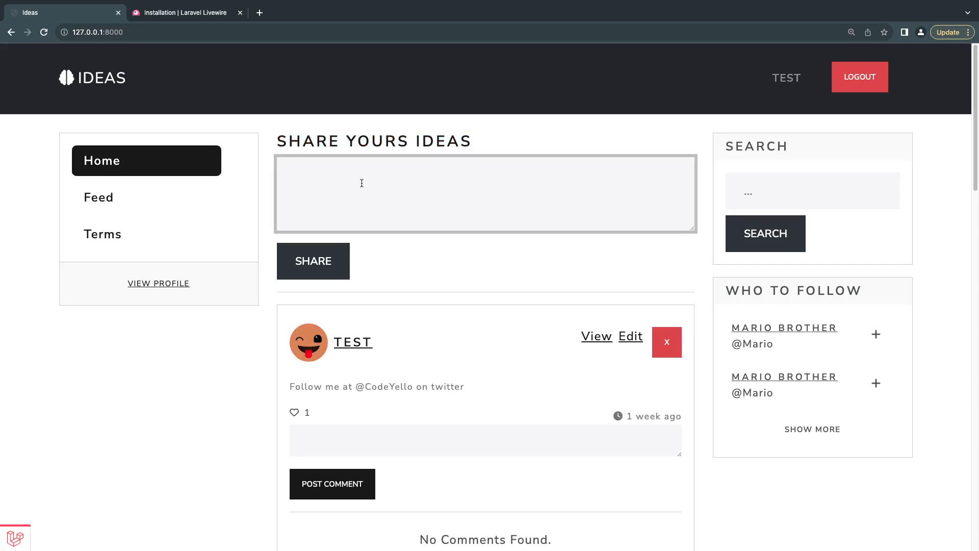
{"action": "type", "text": "Hello"}
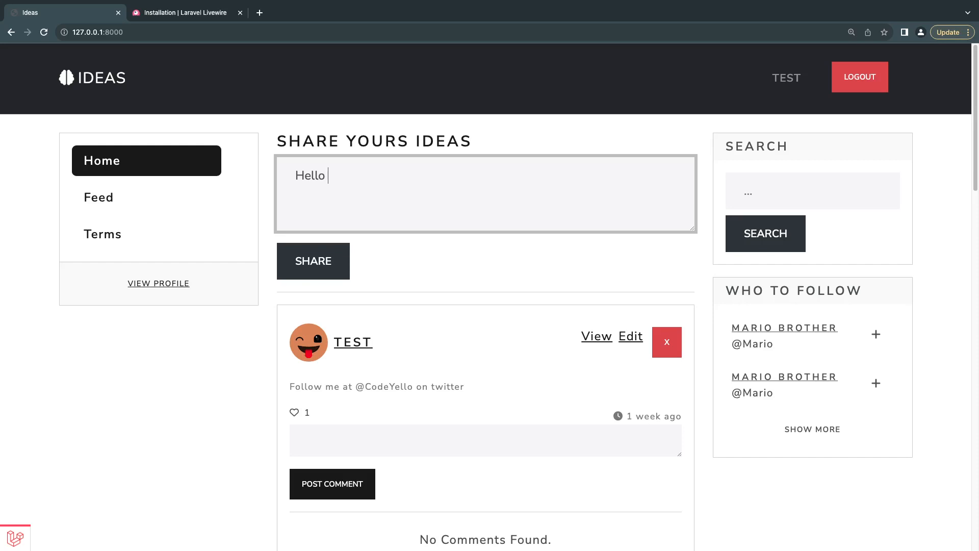
{"action": "type", "text": "youtube"}
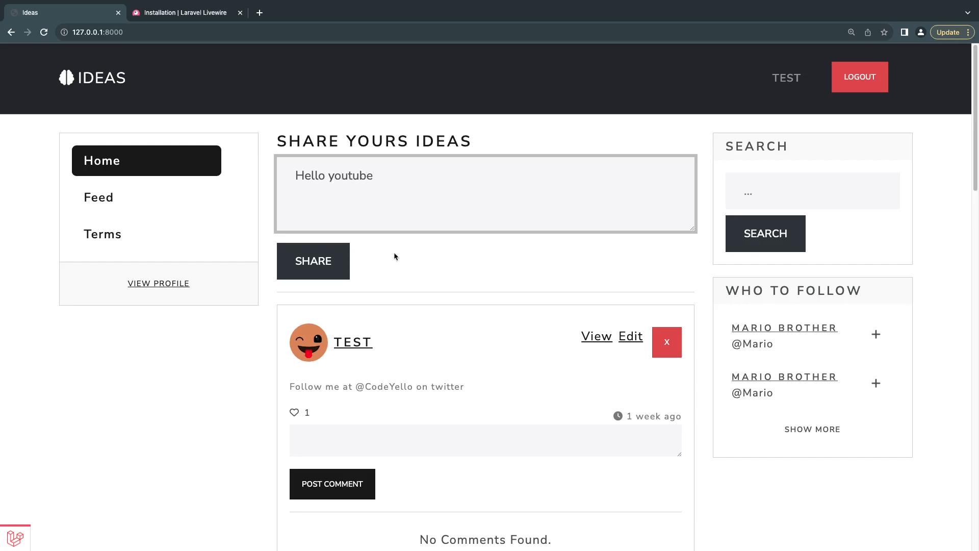
{"action": "mouse_move", "coordinate": [92, 200]}
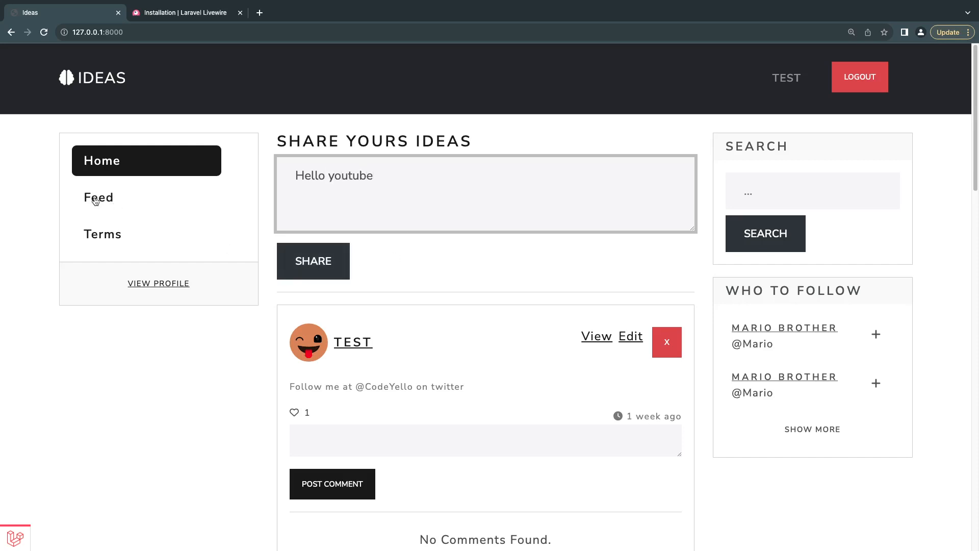
Navigate Feed, Home, Feed via the sidebar, showing the draft gets cleared.
{"action": "left_click", "coordinate": [98, 197]}
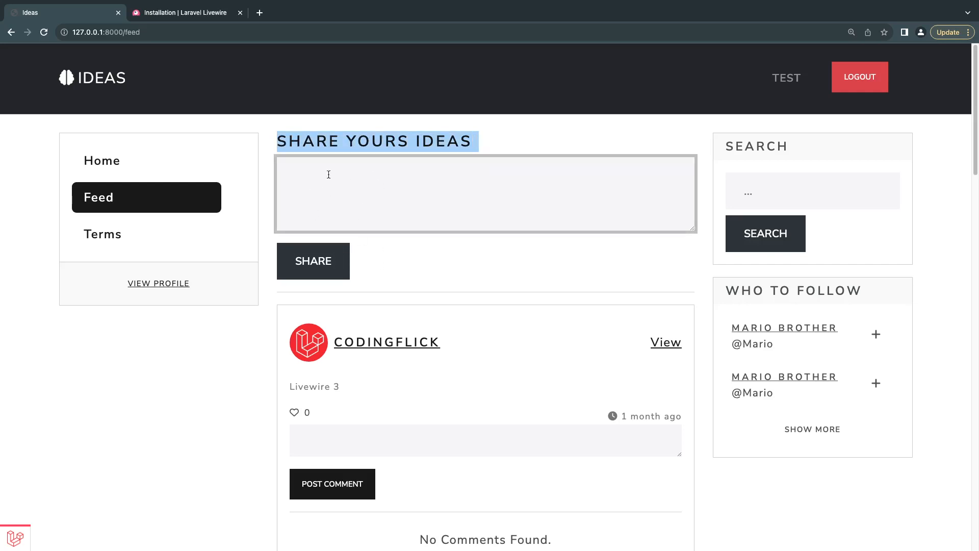
{"action": "left_click", "coordinate": [102, 160]}
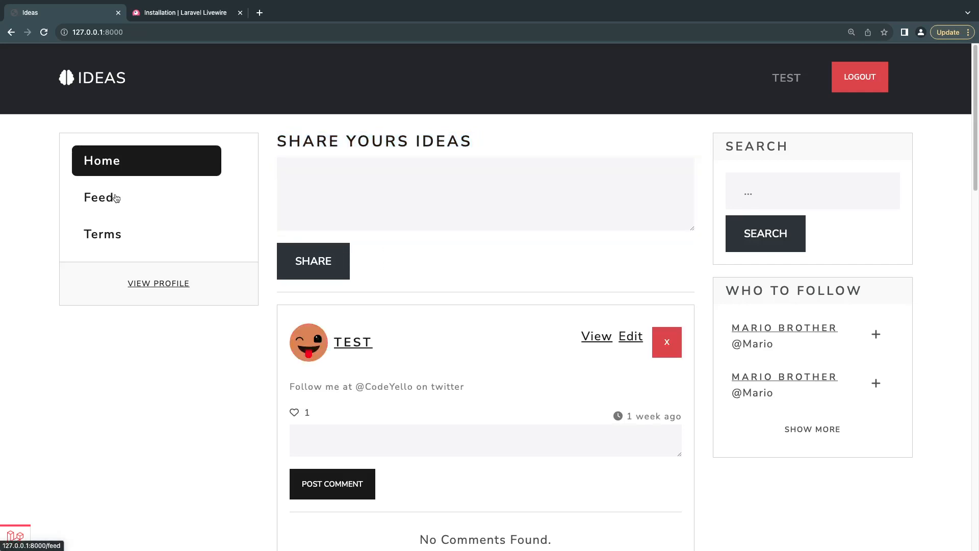
{"action": "left_click", "coordinate": [101, 197]}
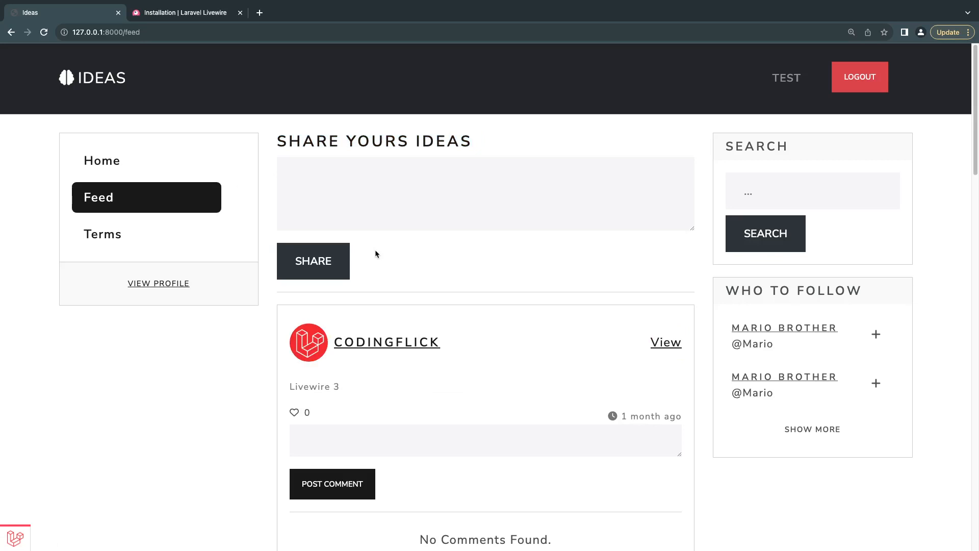
{"action": "triple_click", "coordinate": [375, 141]}
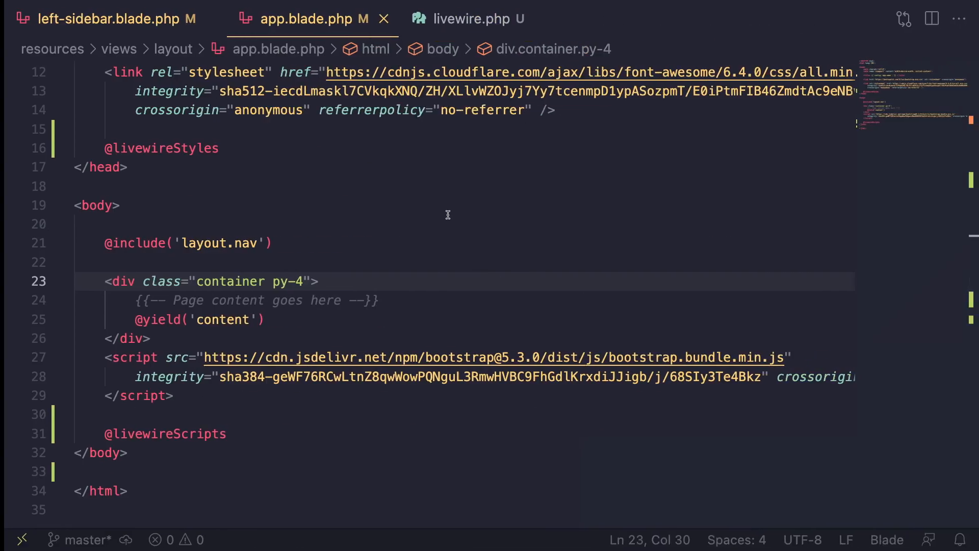
Open submit-idea.blade.php via the Ctrl+P file search.
{"action": "key", "text": "Ctrl+p"}
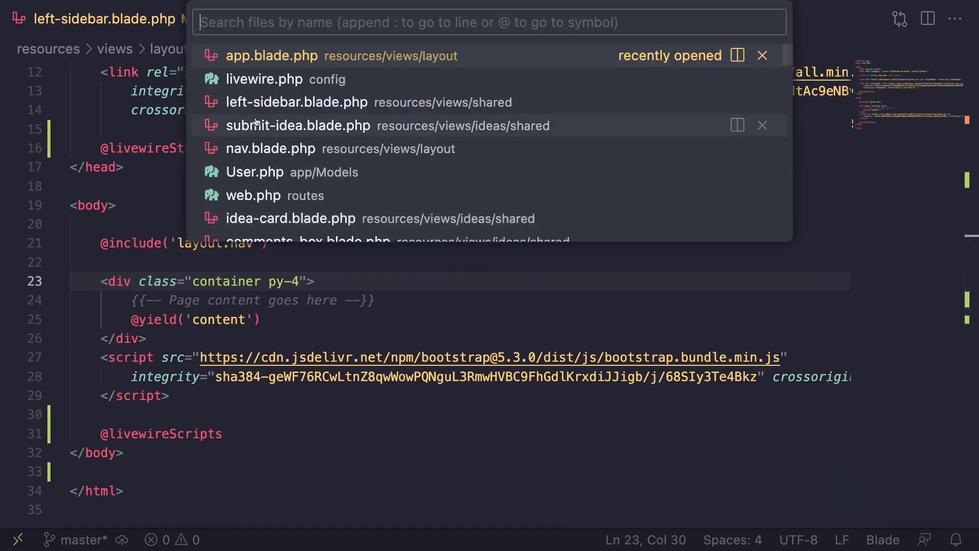
{"action": "left_click", "coordinate": [298, 126]}
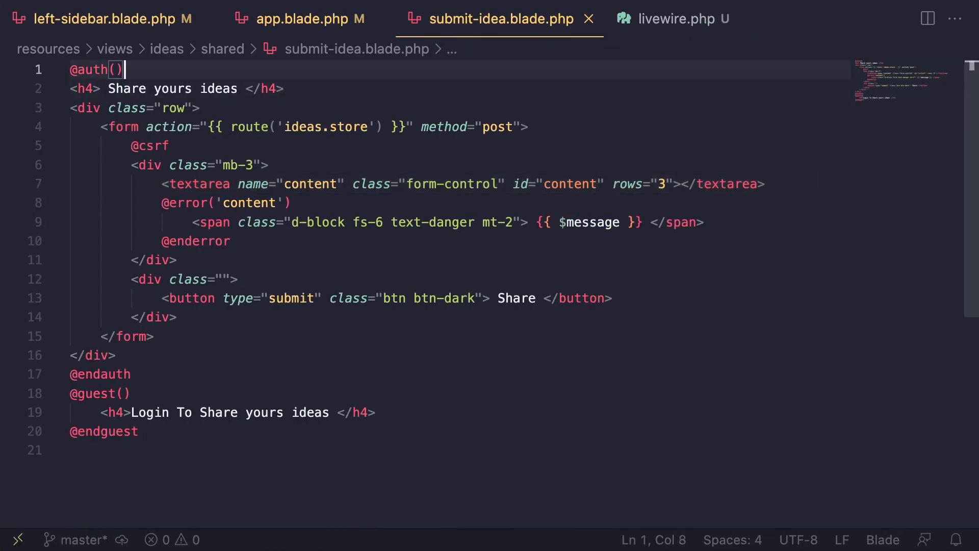
{"action": "type", "text": "@pers"}
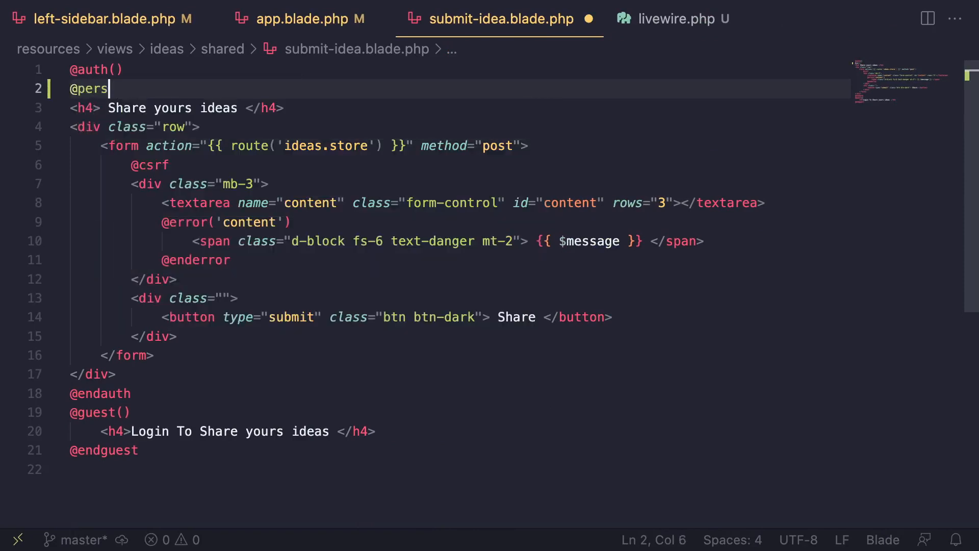
{"action": "type", "text": "ist"}
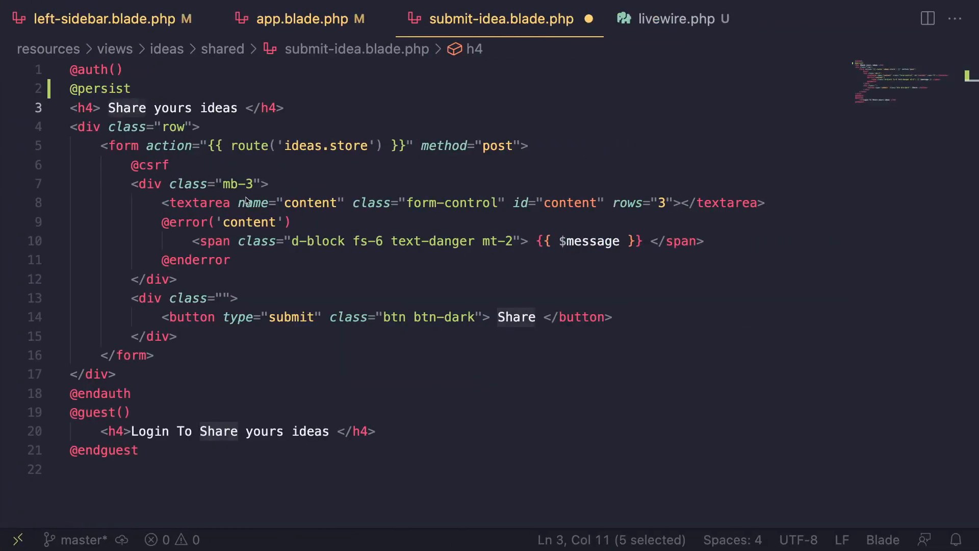
{"action": "type", "text": "@endpersist"}
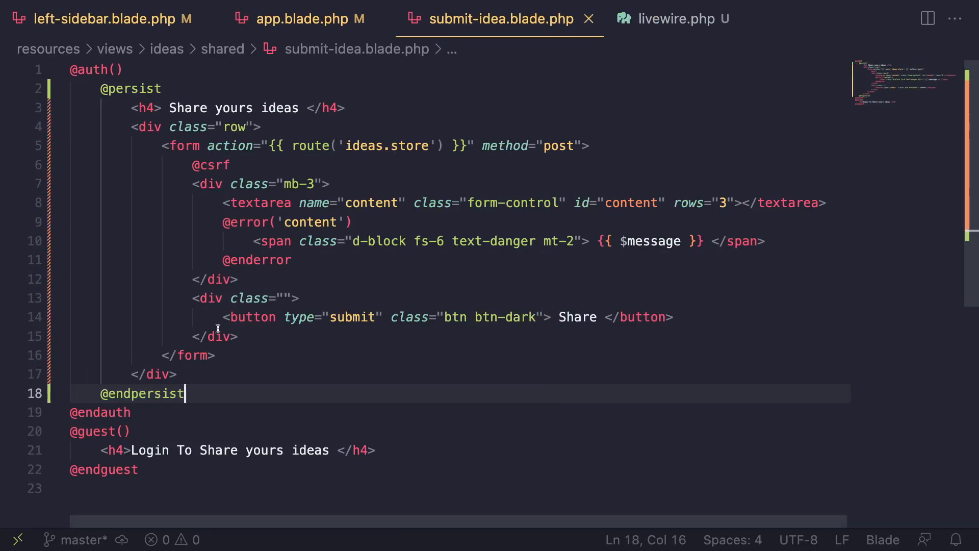
{"action": "type", "text": "()"}
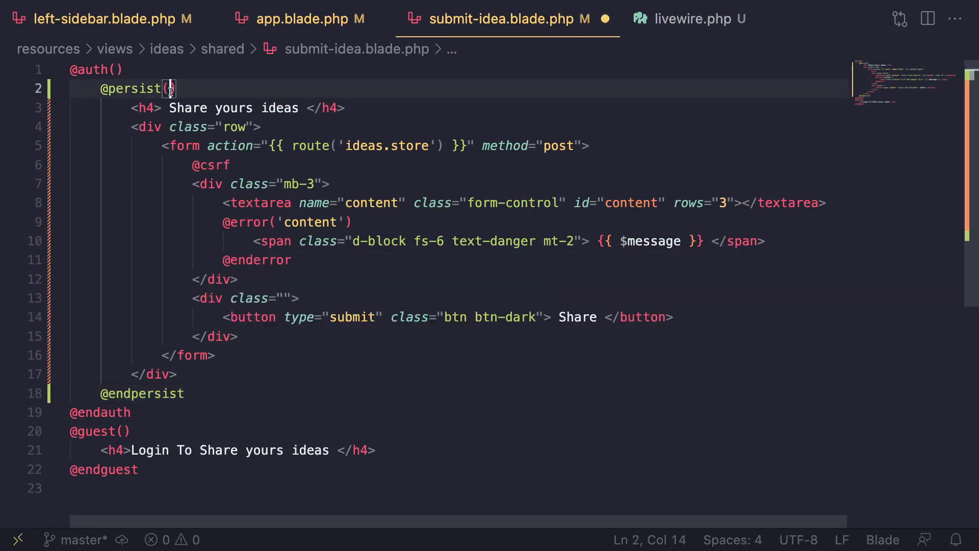
{"action": "type", "text": "''"}
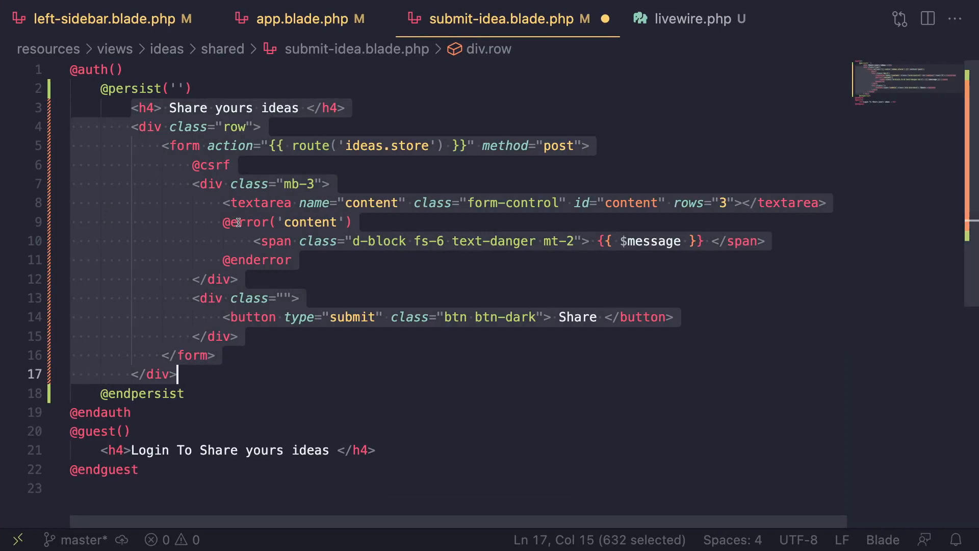
{"action": "type", "text": "su"}
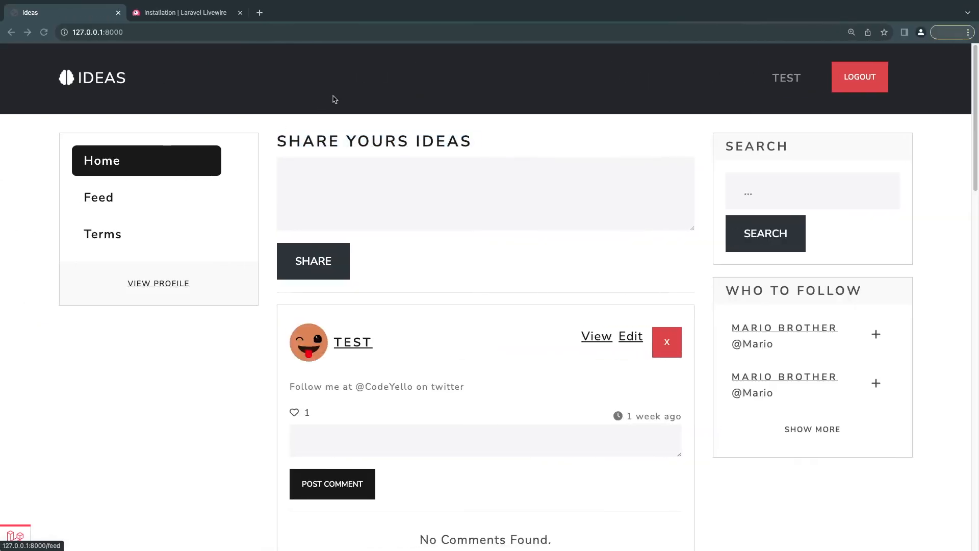
Draft 'Hello youtube' in the share box and switch Home–Feed to confirm the text persists.
{"action": "left_click", "coordinate": [485, 193]}
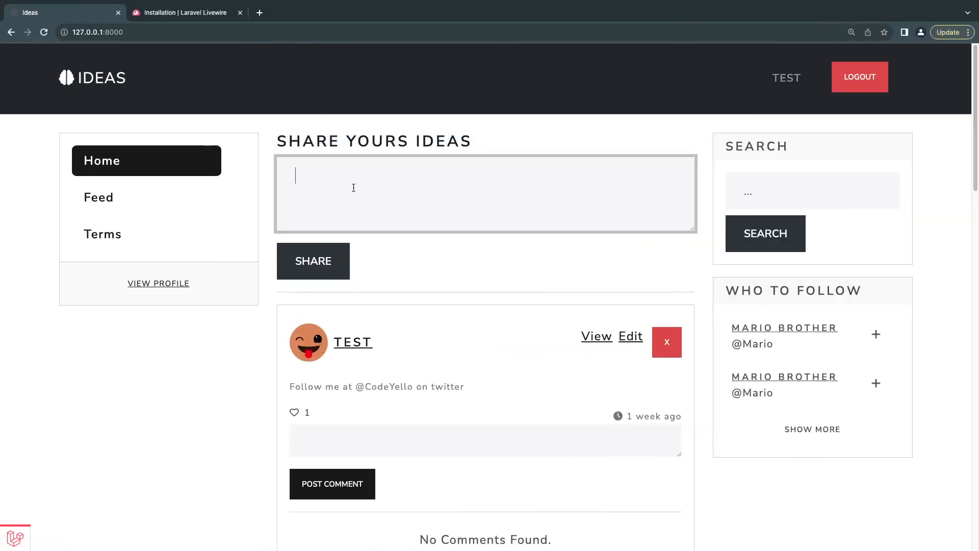
{"action": "type", "text": "Hello youtube"}
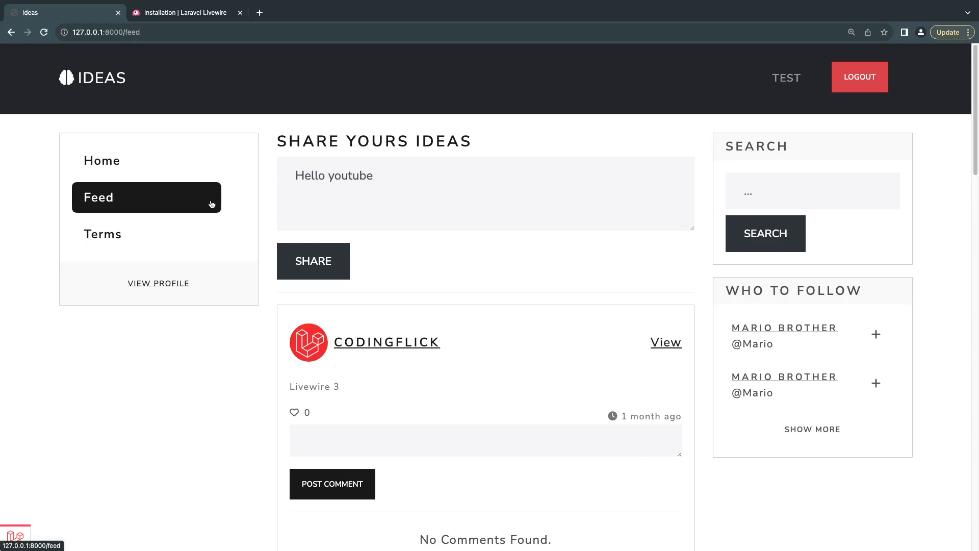
{"action": "left_click", "coordinate": [102, 160]}
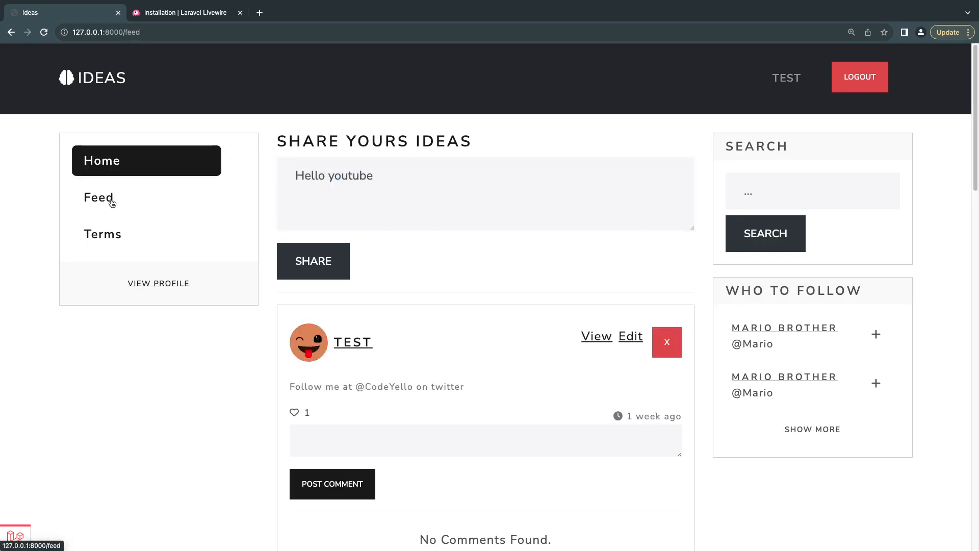
{"action": "left_click", "coordinate": [98, 197]}
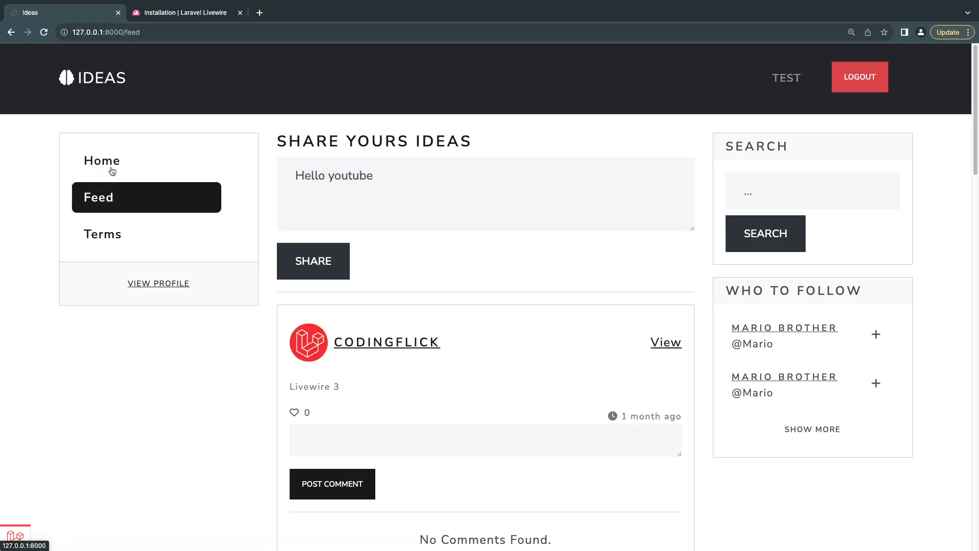
{"action": "left_click", "coordinate": [101, 161]}
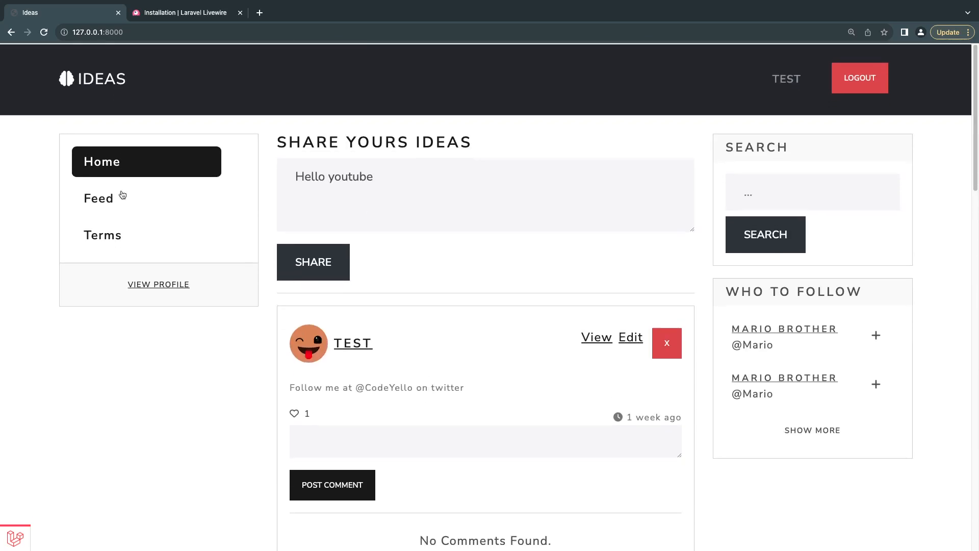
{"action": "left_click", "coordinate": [98, 197]}
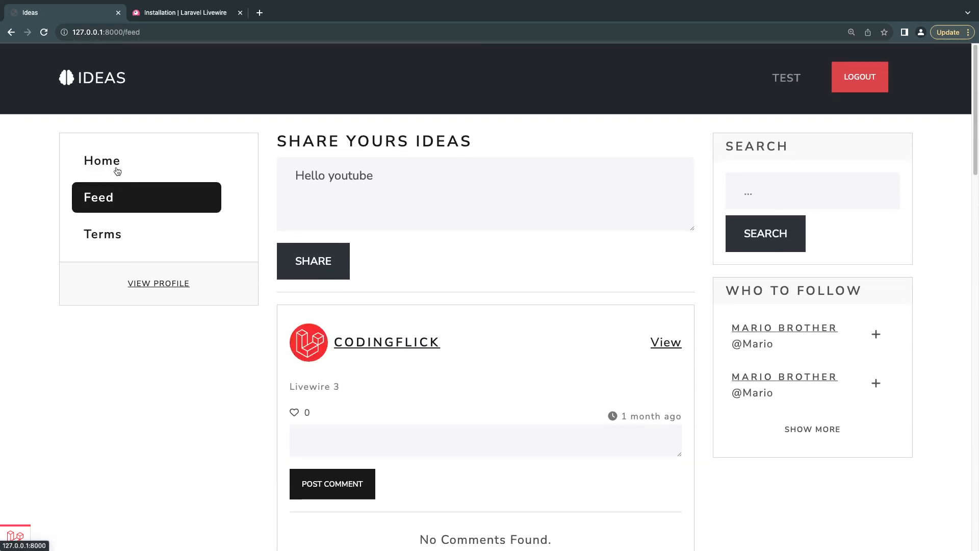
Keep alternating Home and Feed in the sidebar, ending on the Feed page.
{"action": "left_click", "coordinate": [102, 161]}
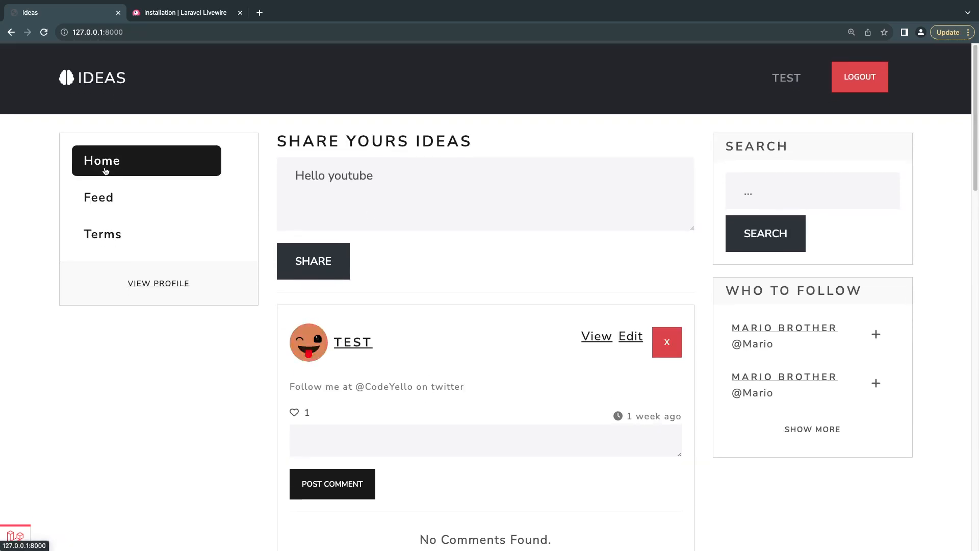
{"action": "left_click", "coordinate": [102, 234]}
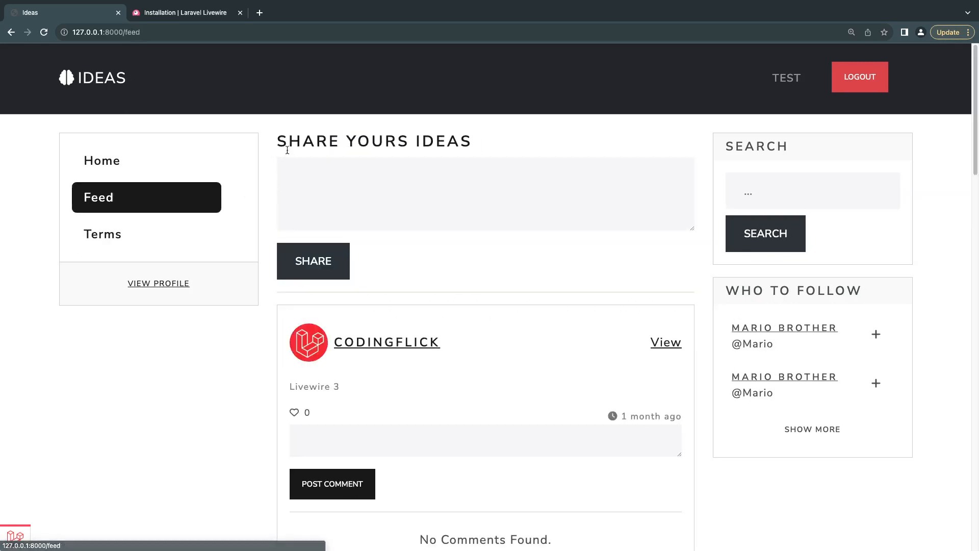
{"action": "left_click", "coordinate": [103, 234]}
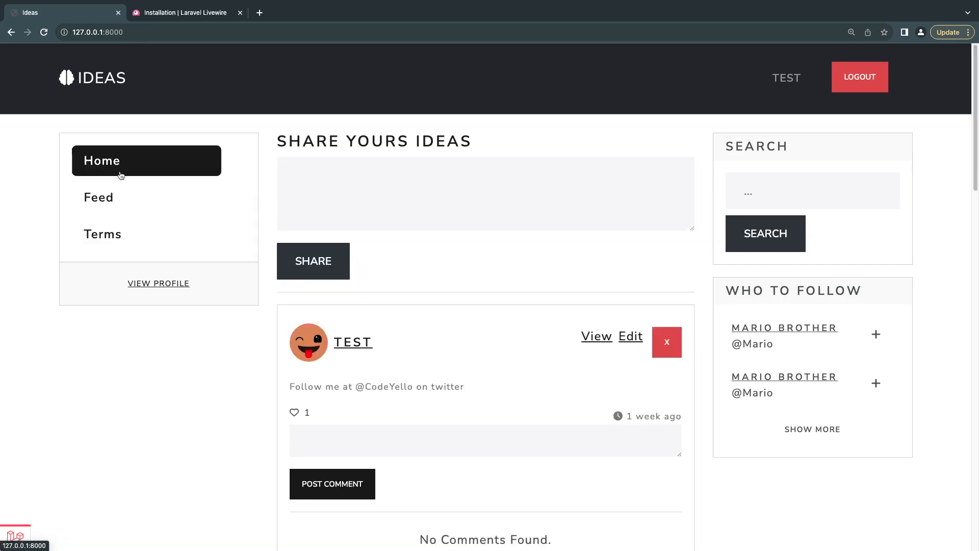
{"action": "left_click", "coordinate": [99, 197]}
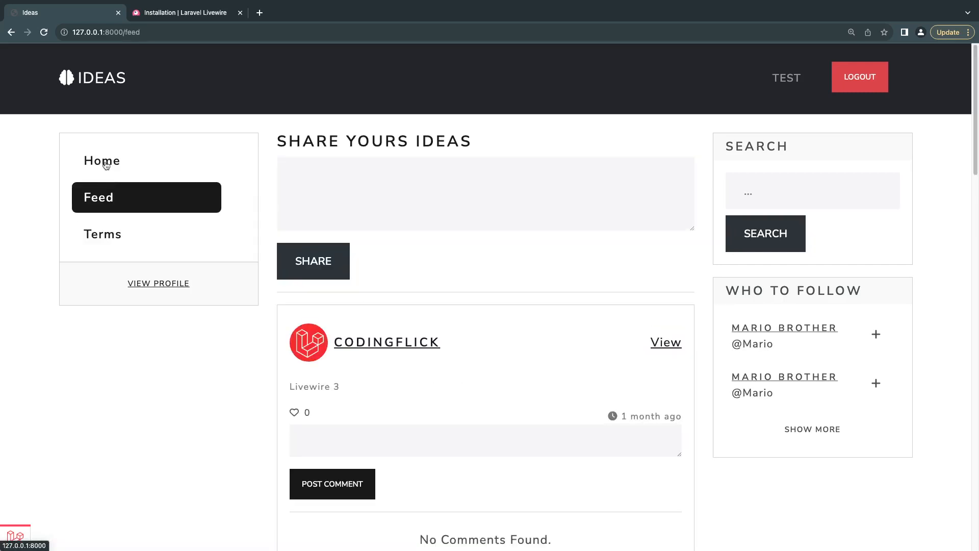
{"action": "left_click", "coordinate": [101, 160]}
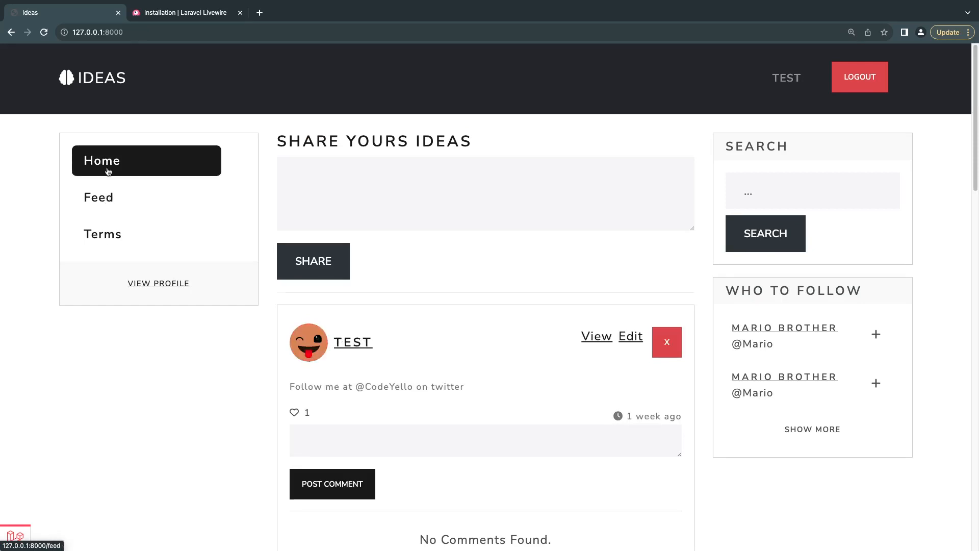
{"action": "left_click", "coordinate": [98, 197]}
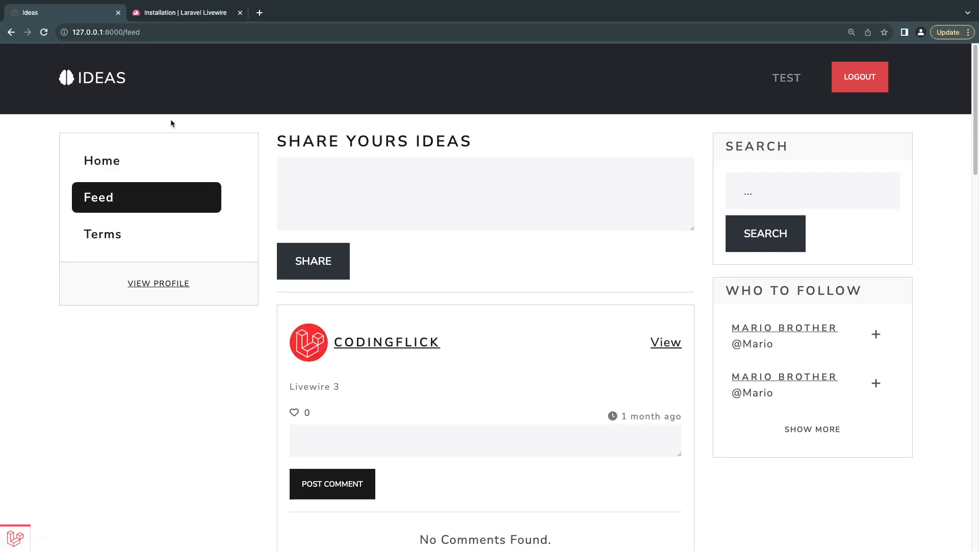
{"action": "mouse_move", "coordinate": [176, 312]}
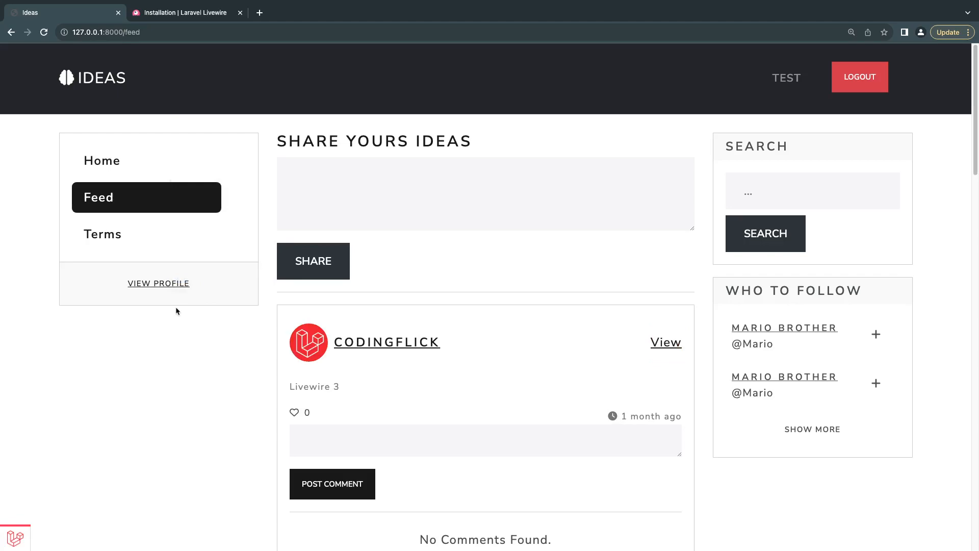
In DevTools Network, throttle the connection to Slow 3G.
{"action": "key", "text": "F12"}
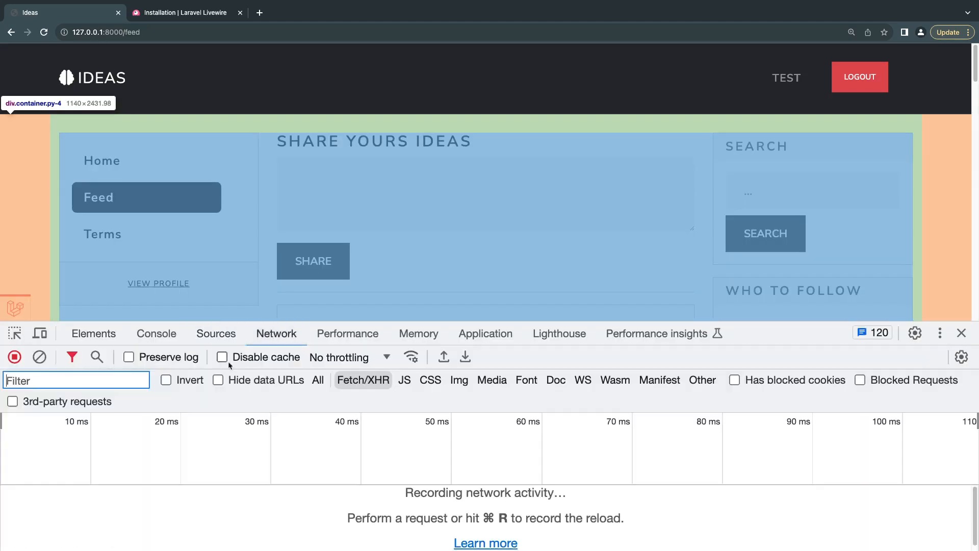
{"action": "left_click", "coordinate": [349, 357]}
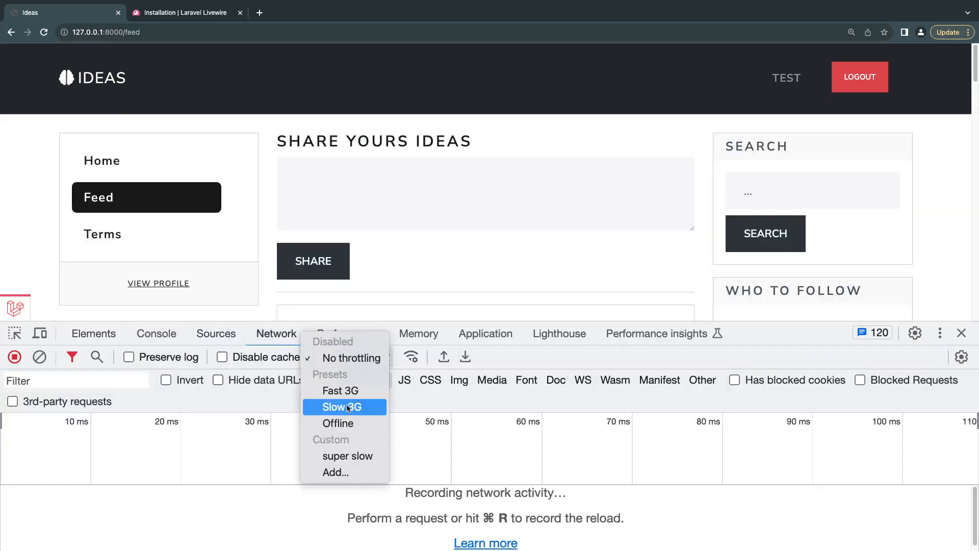
{"action": "left_click", "coordinate": [342, 407]}
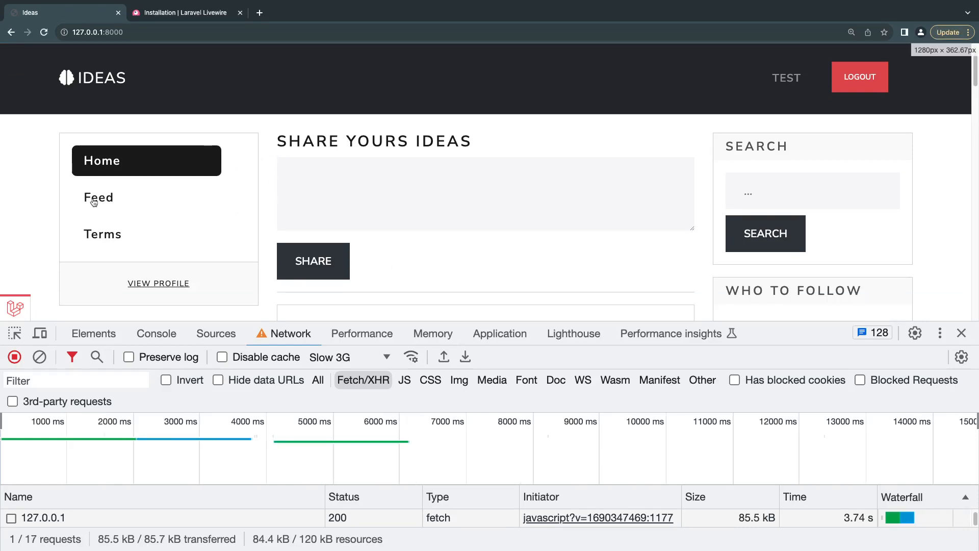
{"action": "mouse_move", "coordinate": [98, 197]}
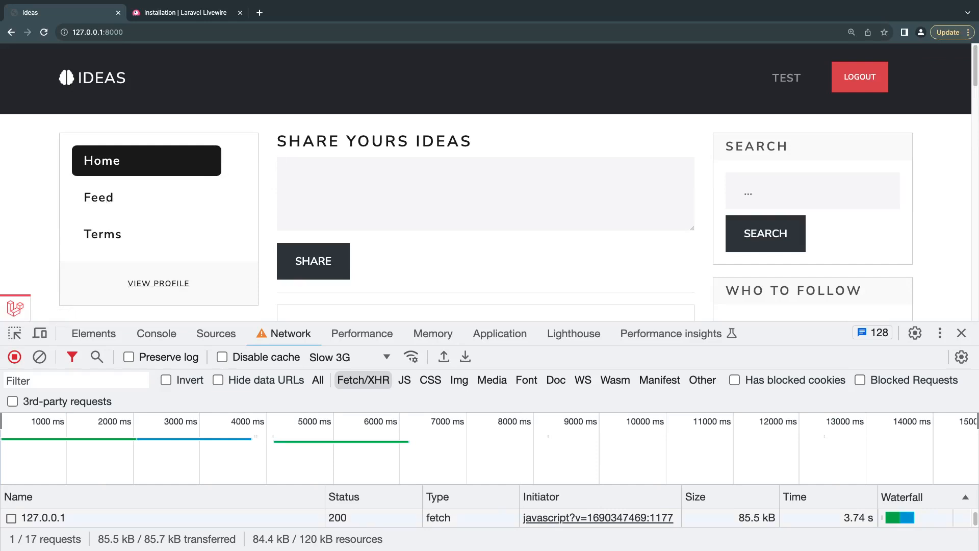
Close DevTools, then visit Feed and return to Home in the Ideas sidebar.
{"action": "left_click", "coordinate": [240, 13]}
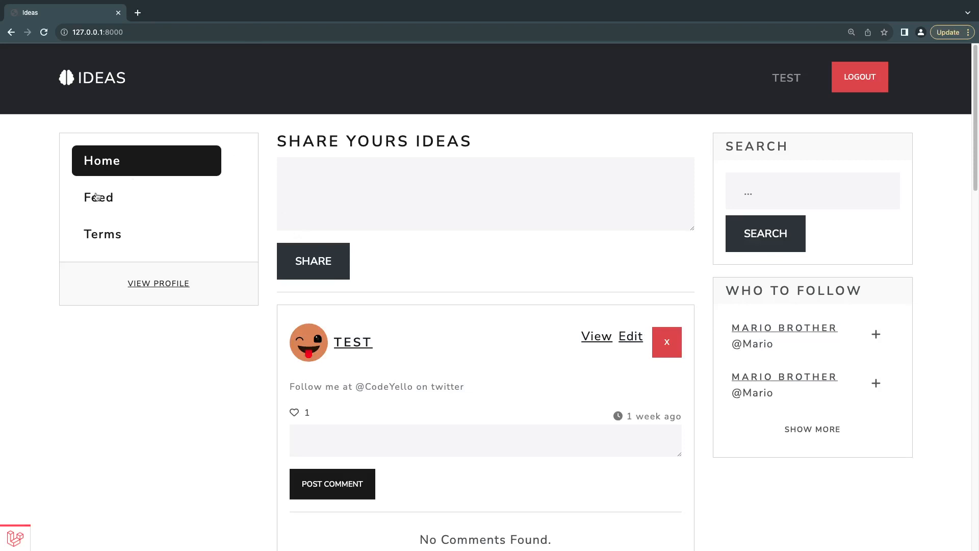
{"action": "mouse_move", "coordinate": [102, 201]}
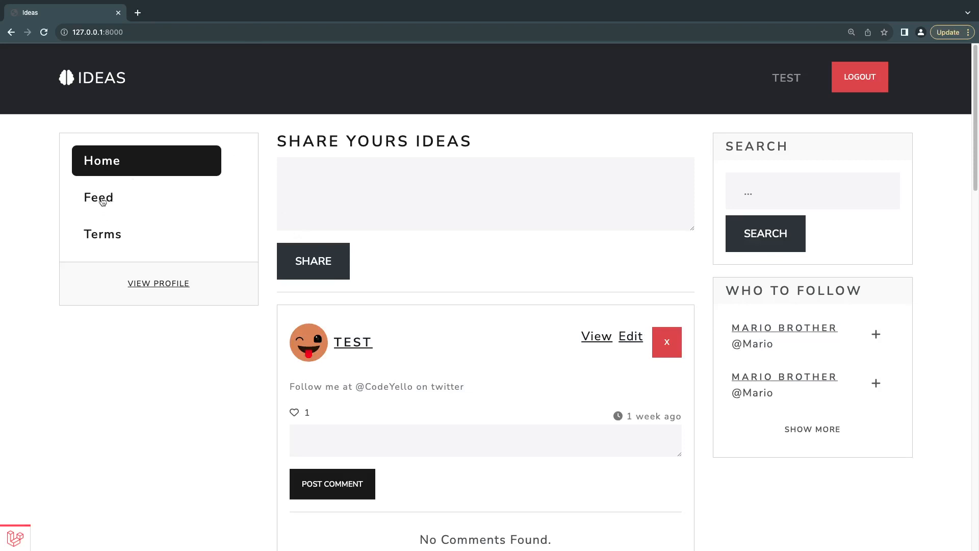
{"action": "left_click", "coordinate": [98, 197]}
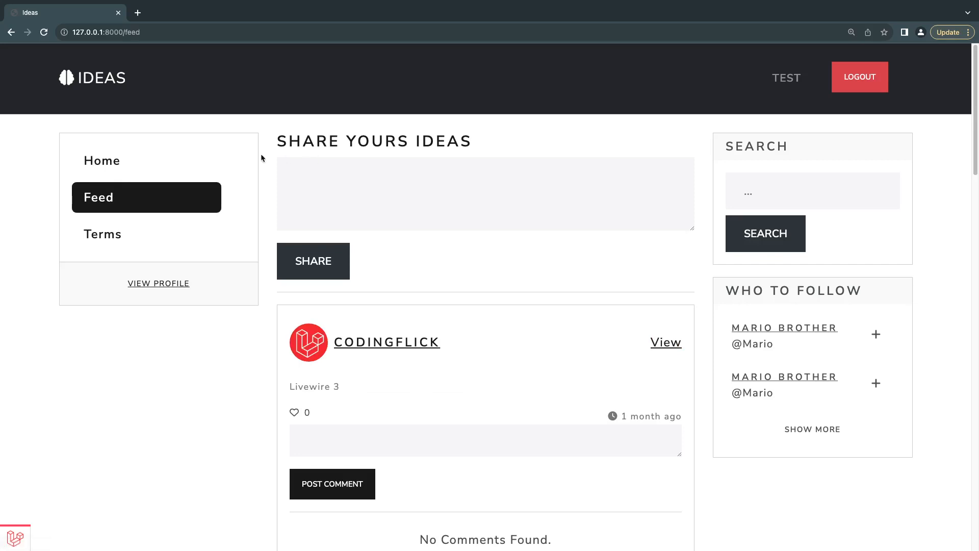
{"action": "mouse_move", "coordinate": [102, 160]}
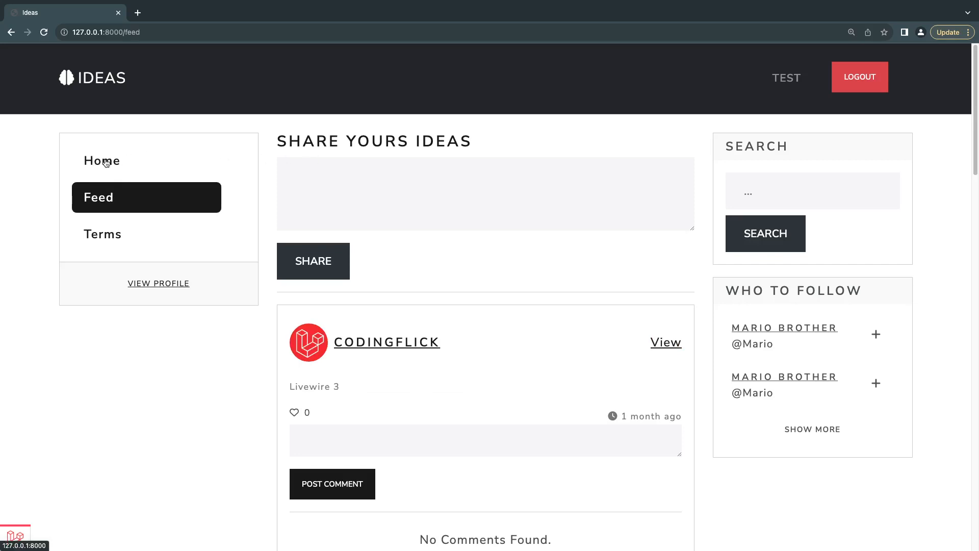
{"action": "left_click", "coordinate": [101, 160]}
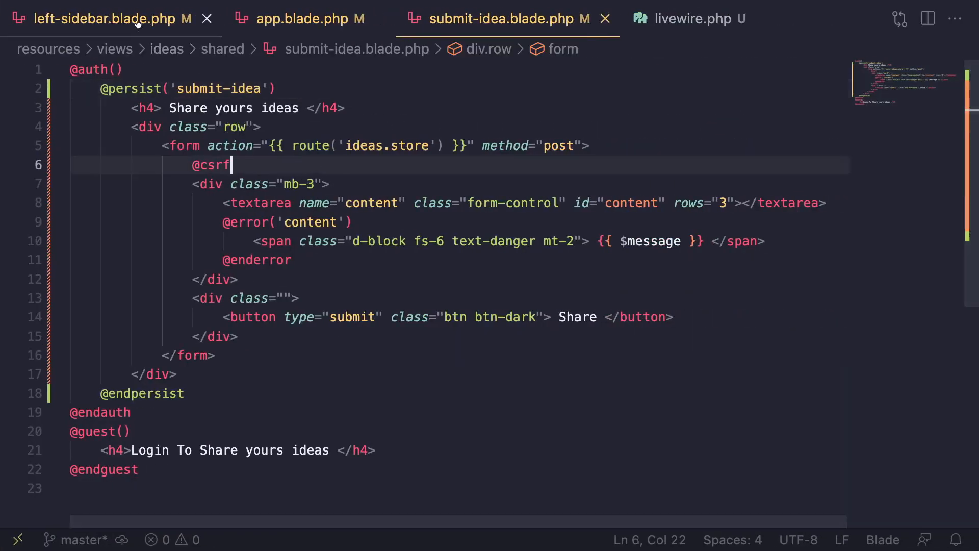
Change the sidebar nav links in left-sidebar.blade.php from wire:navigate to wire:navigate.hover.
{"action": "left_click", "coordinate": [107, 18]}
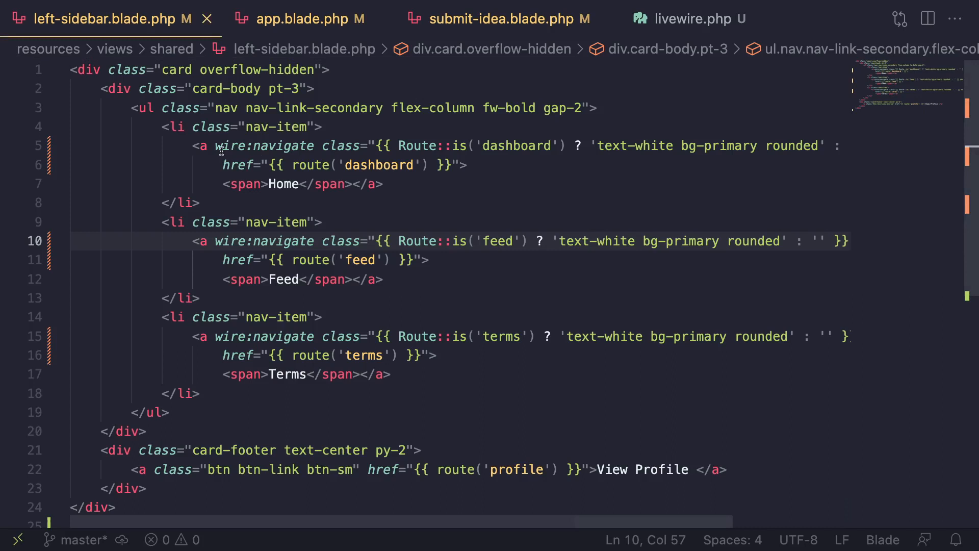
{"action": "double_click", "coordinate": [262, 146]}
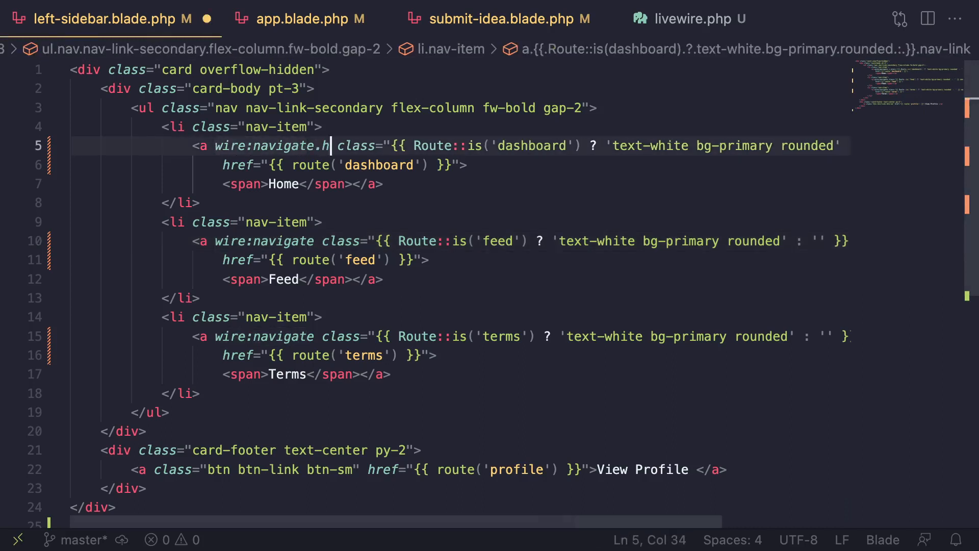
{"action": "type", "text": "over"}
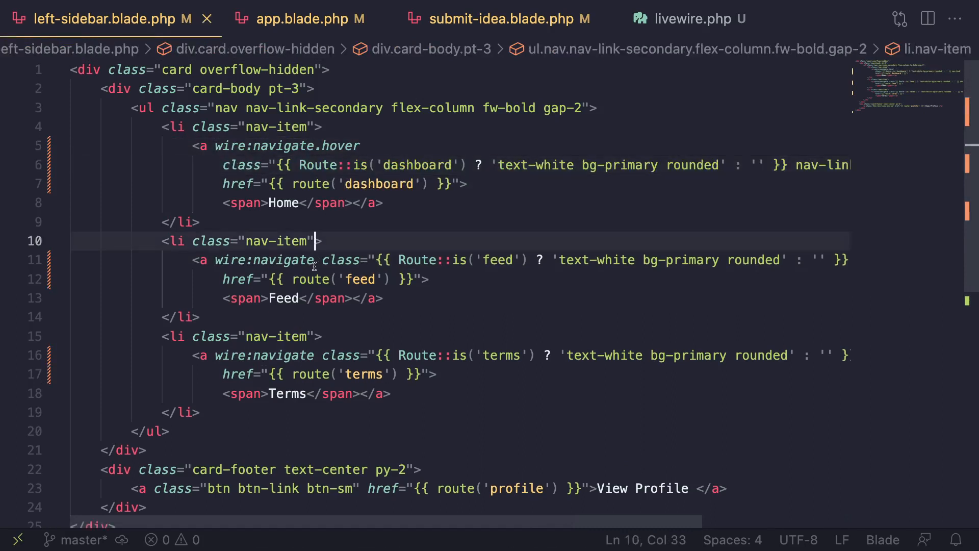
{"action": "type", "text": ".hover"}
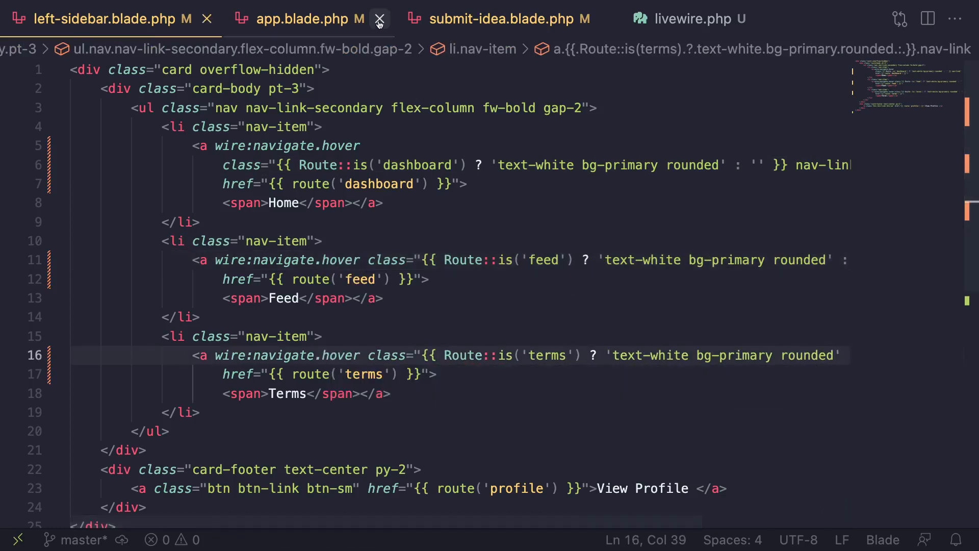
{"action": "left_click", "coordinate": [380, 18]}
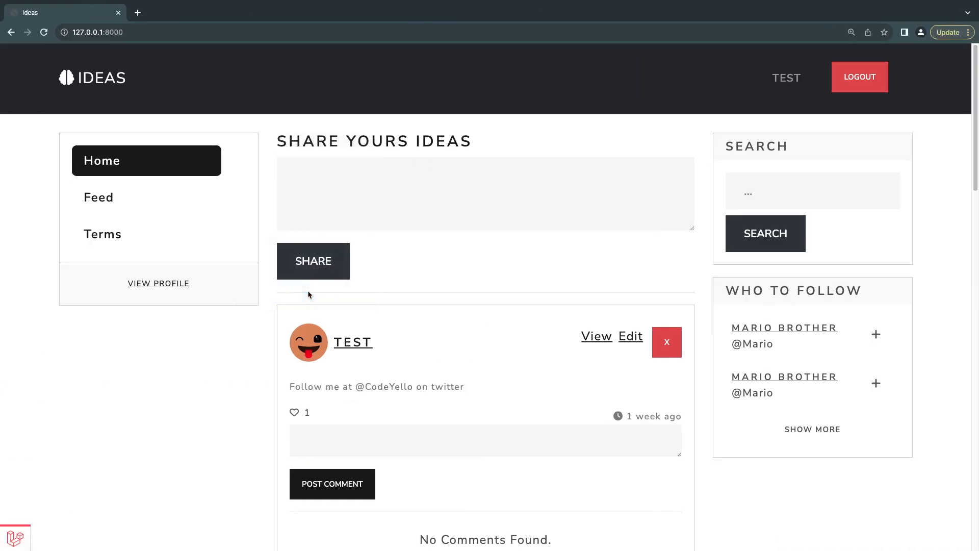
{"action": "mouse_move", "coordinate": [265, 206]}
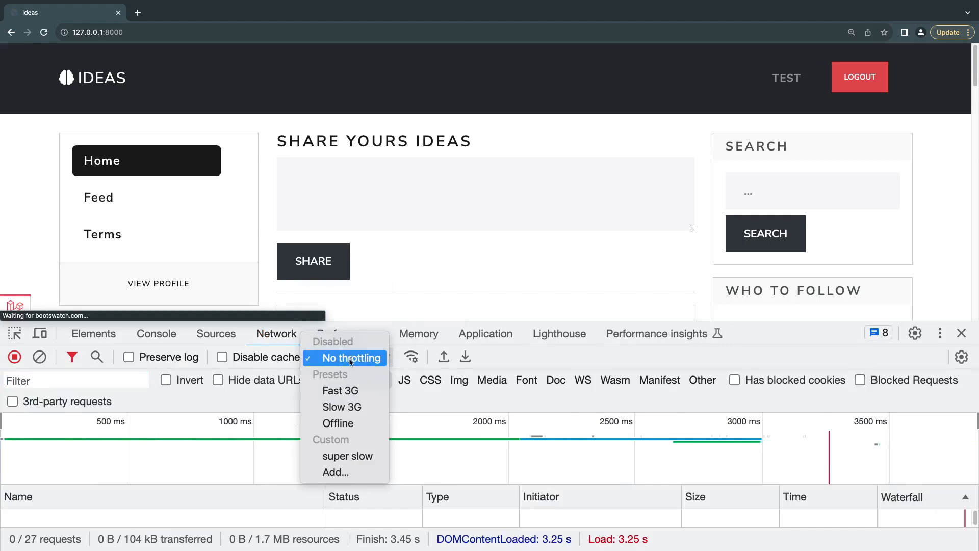
Throttle to Slow 3G, hover and follow the Feed link to record its prefetched feed request.
{"action": "left_click", "coordinate": [341, 407]}
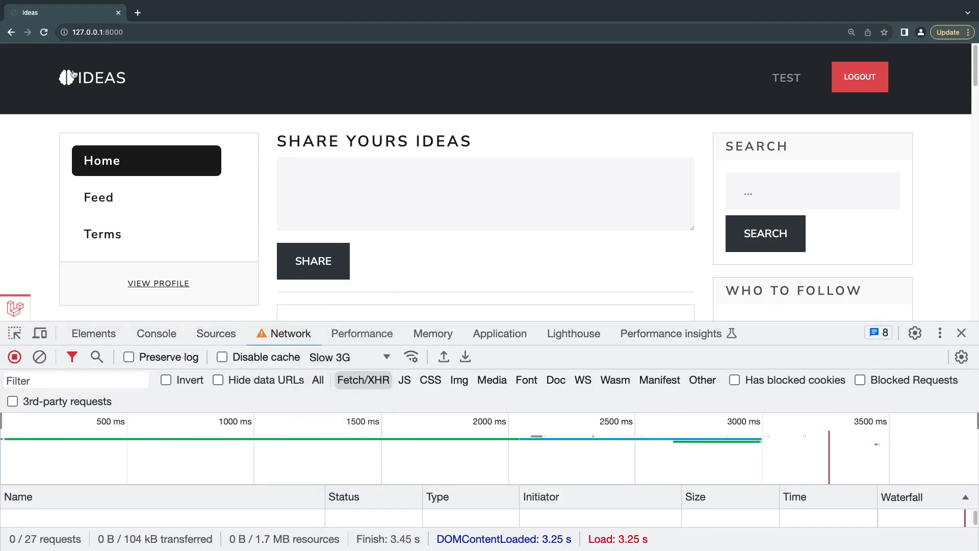
{"action": "left_click", "coordinate": [98, 197]}
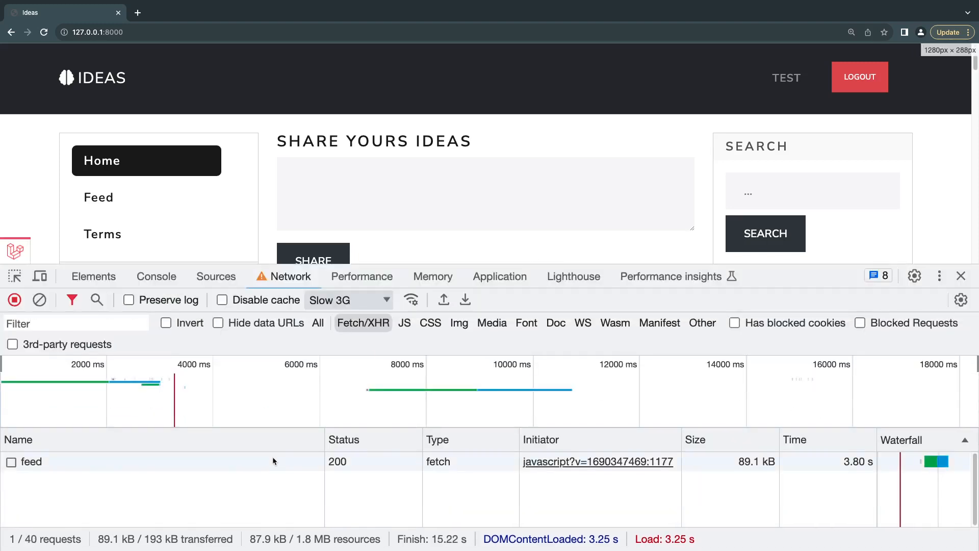
{"action": "left_click", "coordinate": [32, 461]}
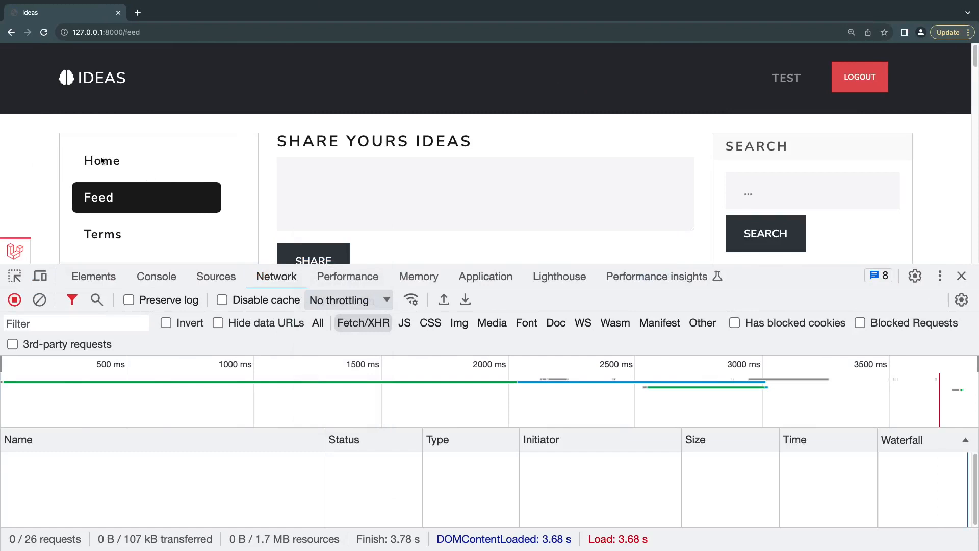
Set throttling to Slow 3G again and load Feed from the sidebar, logging its fetch requests.
{"action": "left_click", "coordinate": [348, 300]}
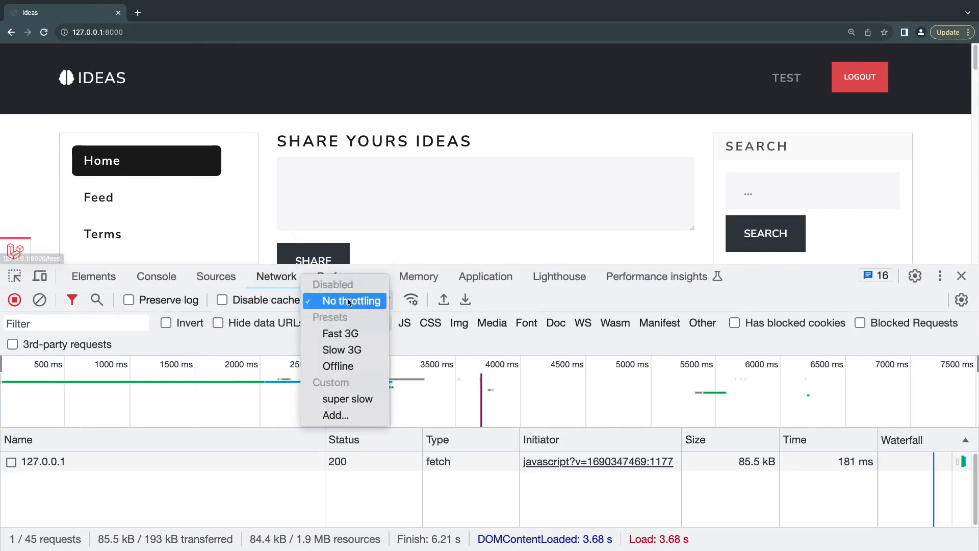
{"action": "left_click", "coordinate": [342, 349]}
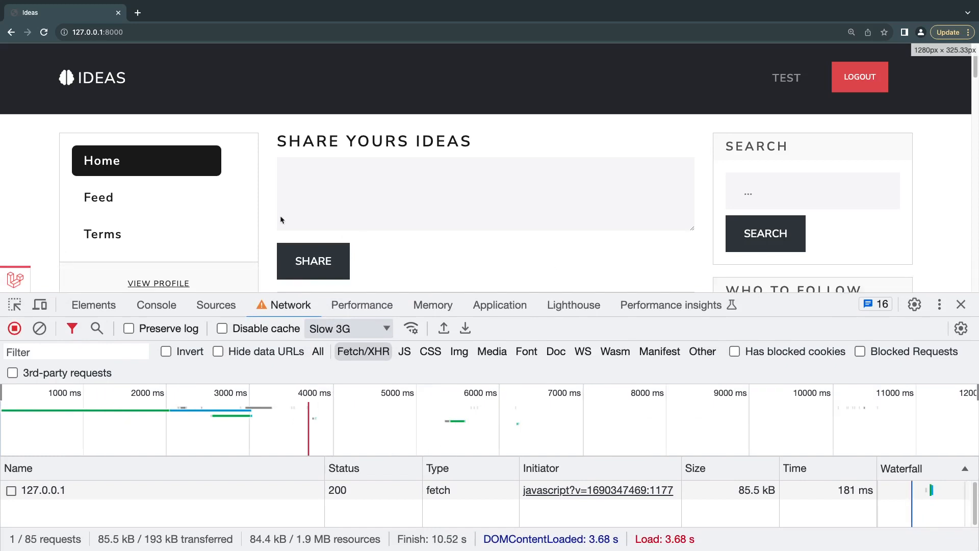
{"action": "mouse_move", "coordinate": [99, 197]}
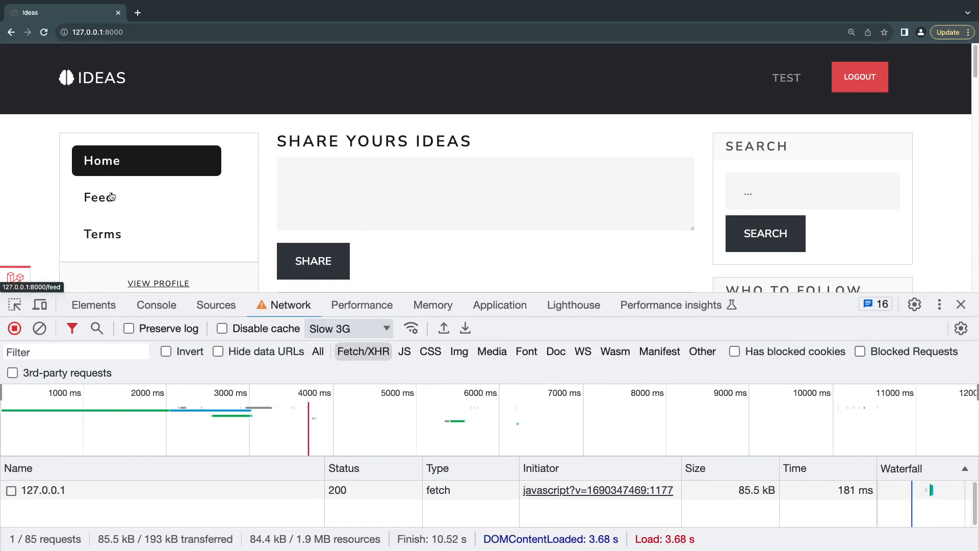
{"action": "left_click", "coordinate": [98, 197]}
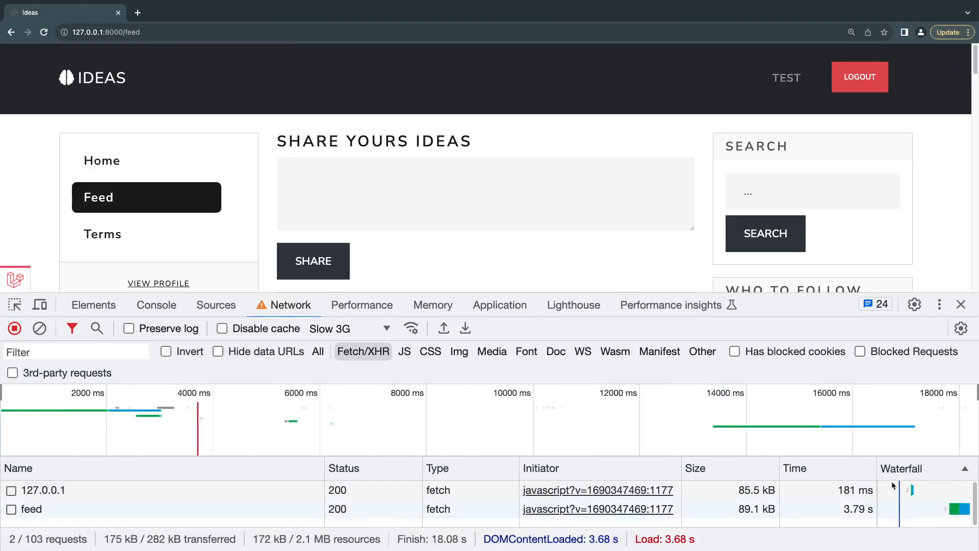
{"action": "left_click", "coordinate": [31, 508]}
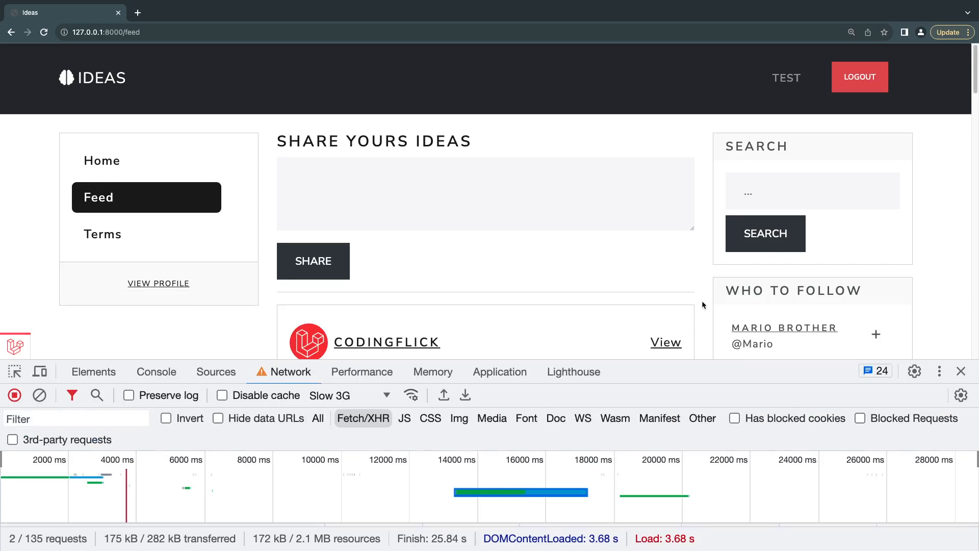
{"action": "mouse_move", "coordinate": [686, 305]}
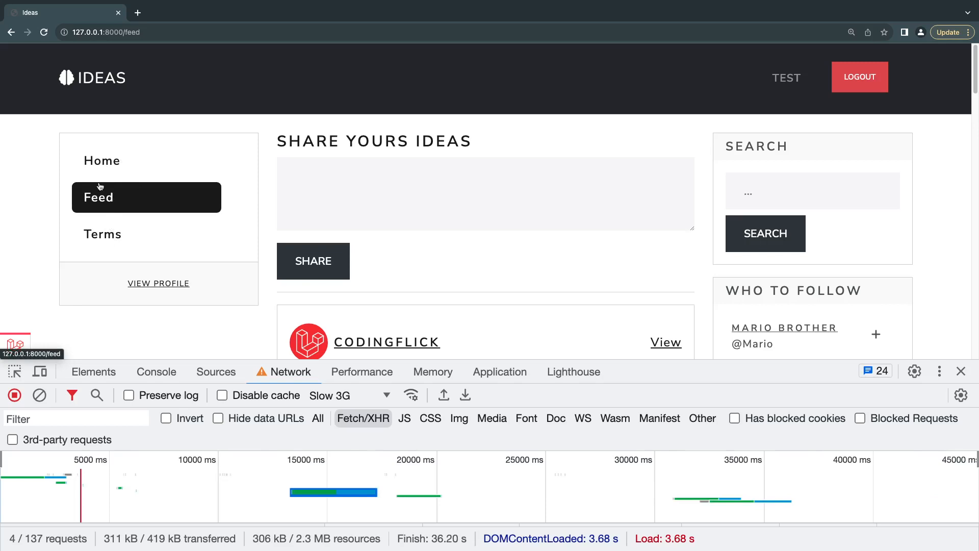
{"action": "mouse_move", "coordinate": [109, 198]}
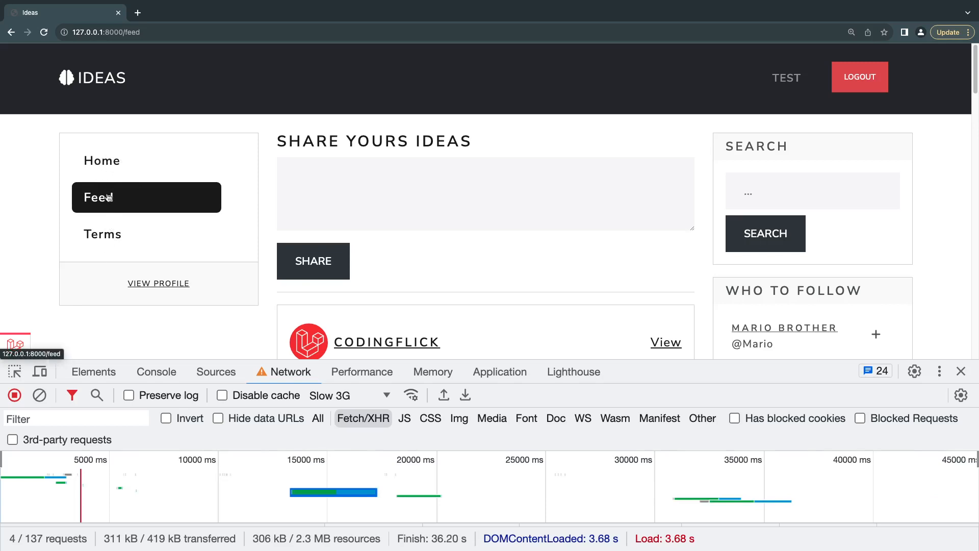
{"action": "mouse_move", "coordinate": [105, 164]}
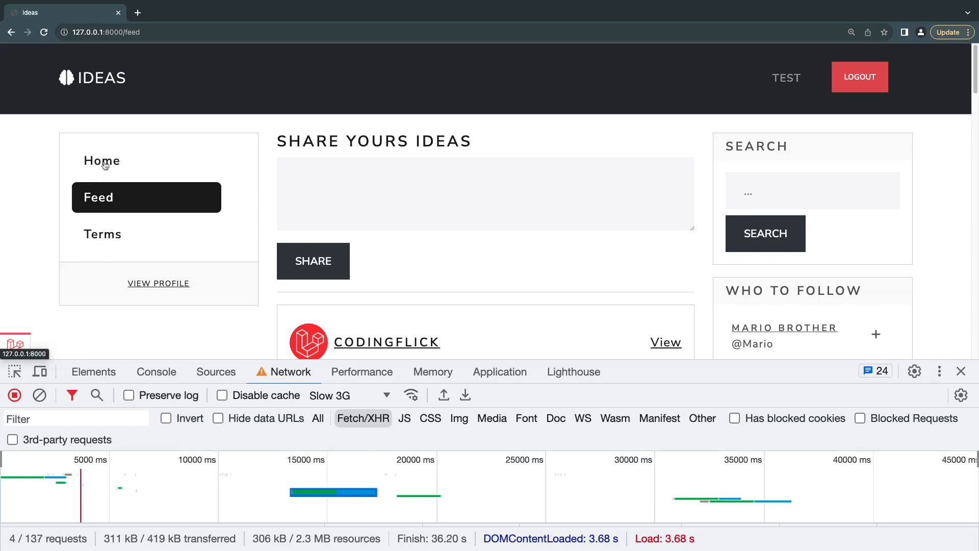
{"action": "mouse_move", "coordinate": [102, 235]}
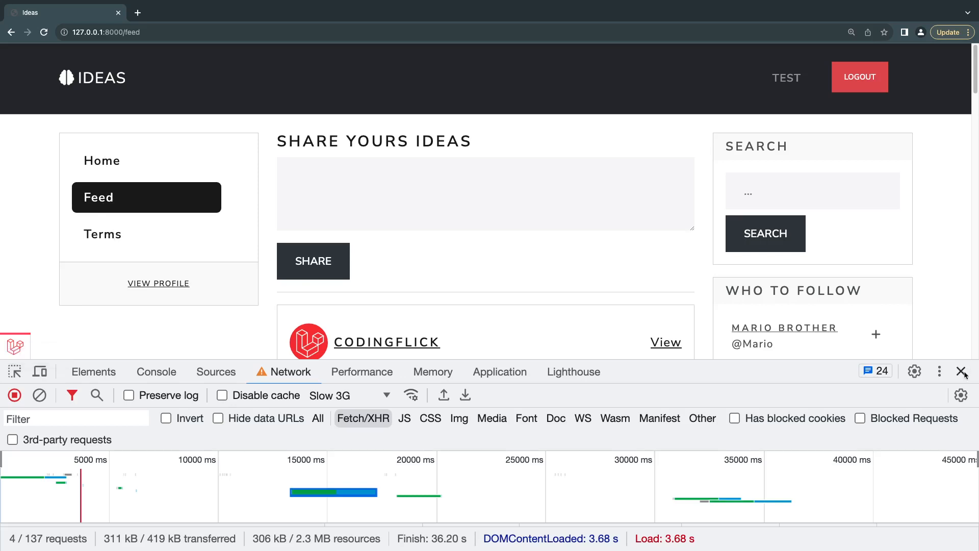
Close DevTools, visit Terms and Home in the sidebar, then move on to Feed.
{"action": "left_click", "coordinate": [964, 371]}
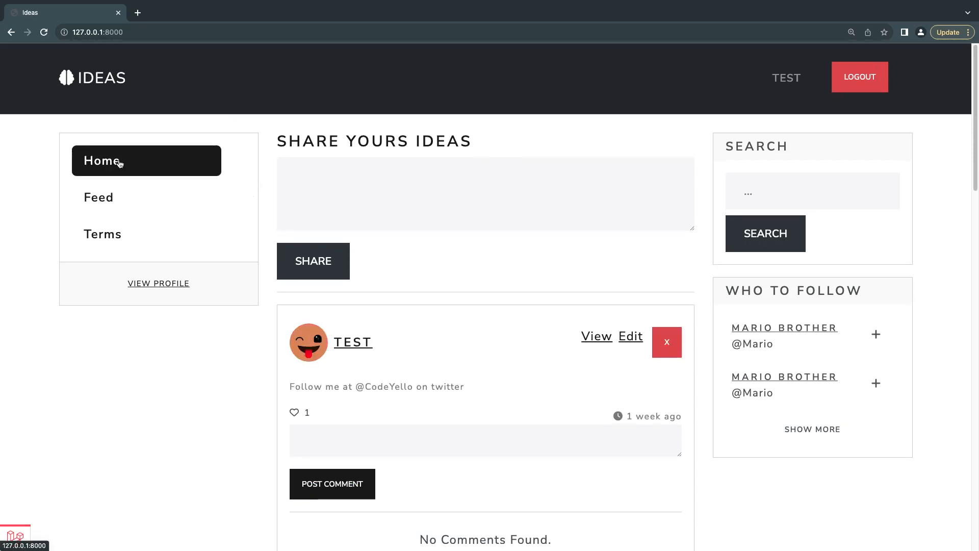
{"action": "mouse_move", "coordinate": [106, 185]}
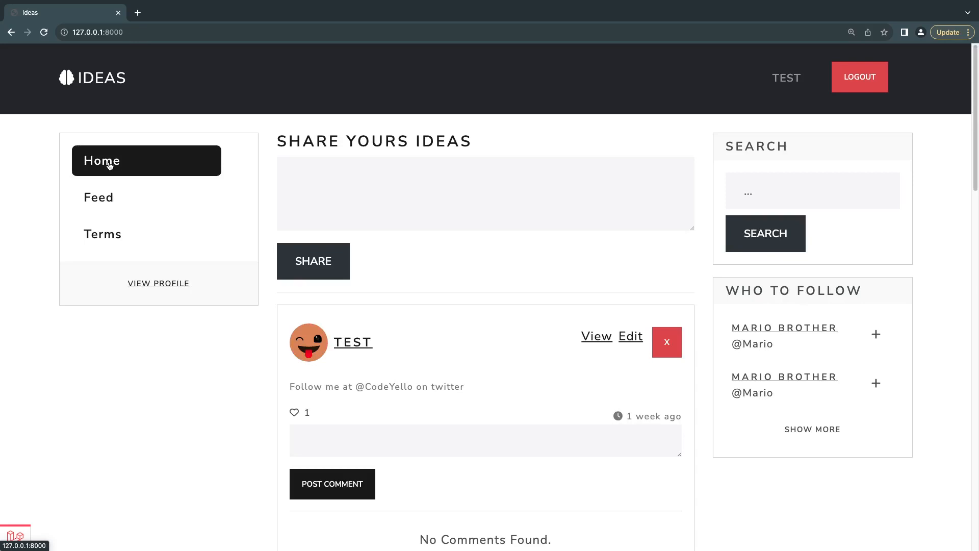
{"action": "left_click", "coordinate": [102, 233]}
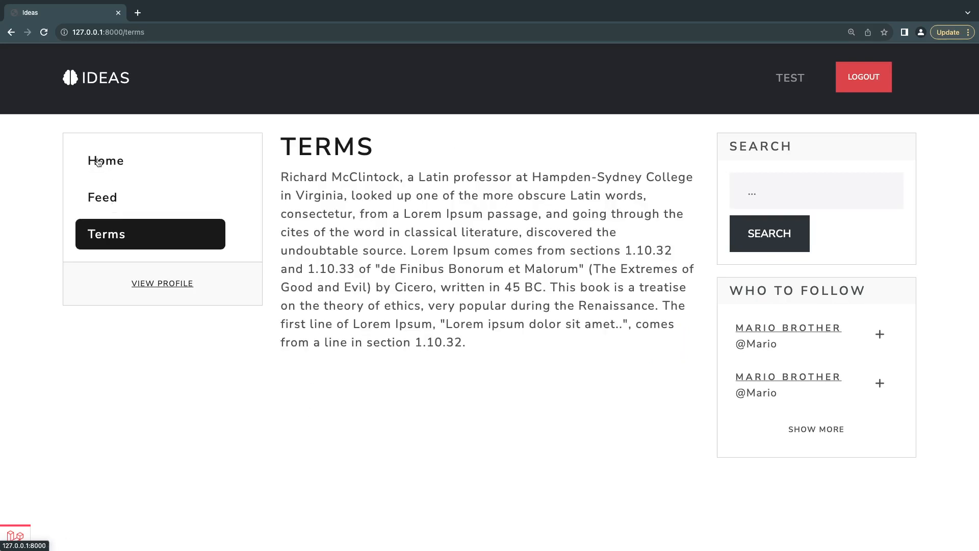
{"action": "left_click", "coordinate": [105, 160]}
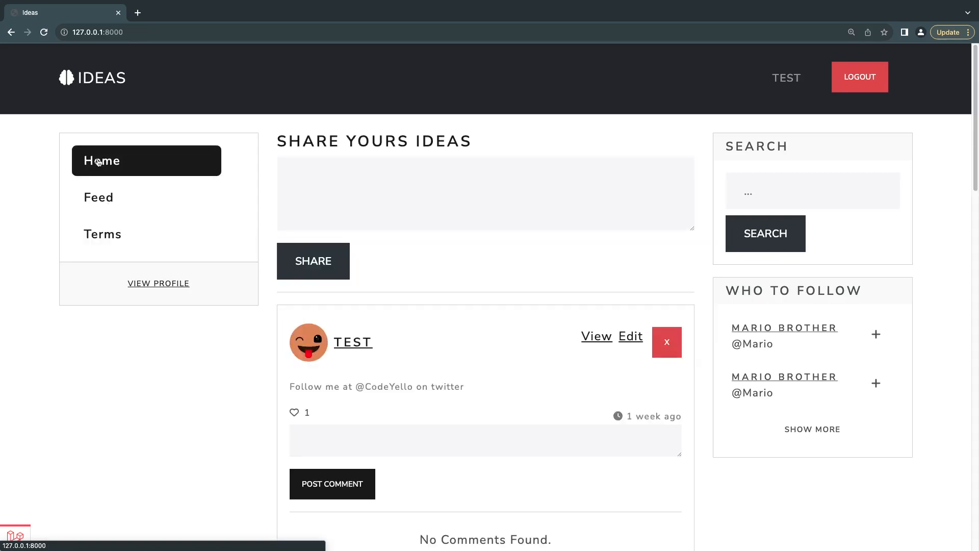
{"action": "mouse_move", "coordinate": [98, 197]}
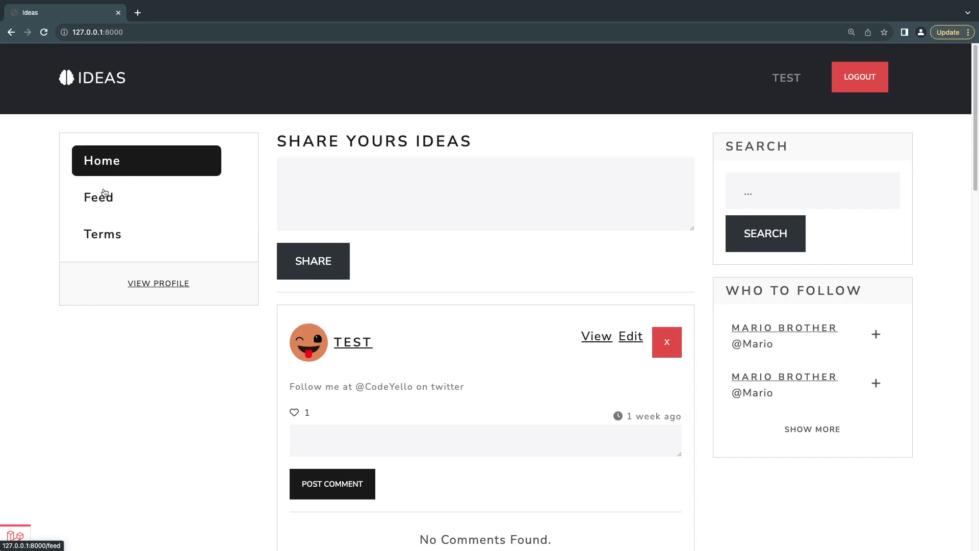
{"action": "left_click", "coordinate": [98, 197]}
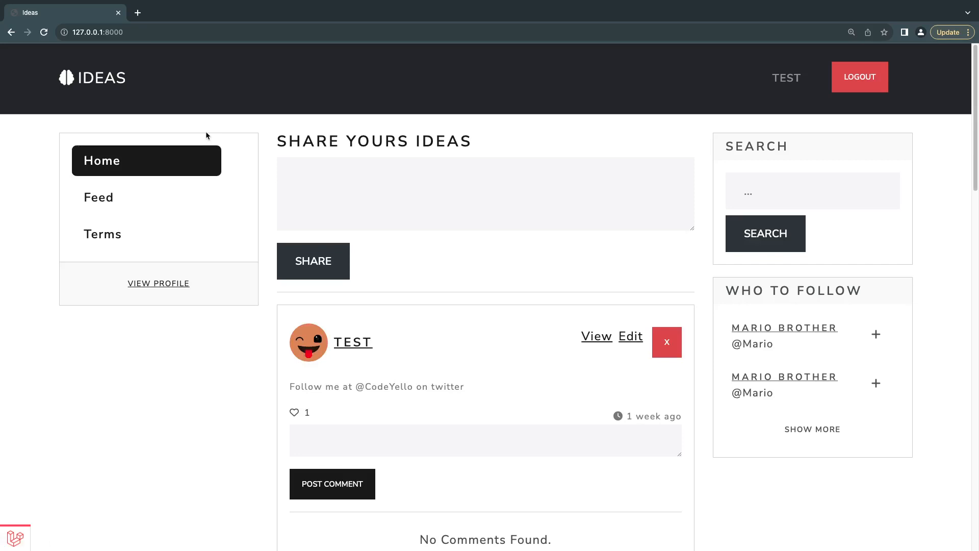
Switch between Feed, Home and Terms in the sidebar, ending on the Terms page.
{"action": "left_click", "coordinate": [146, 197]}
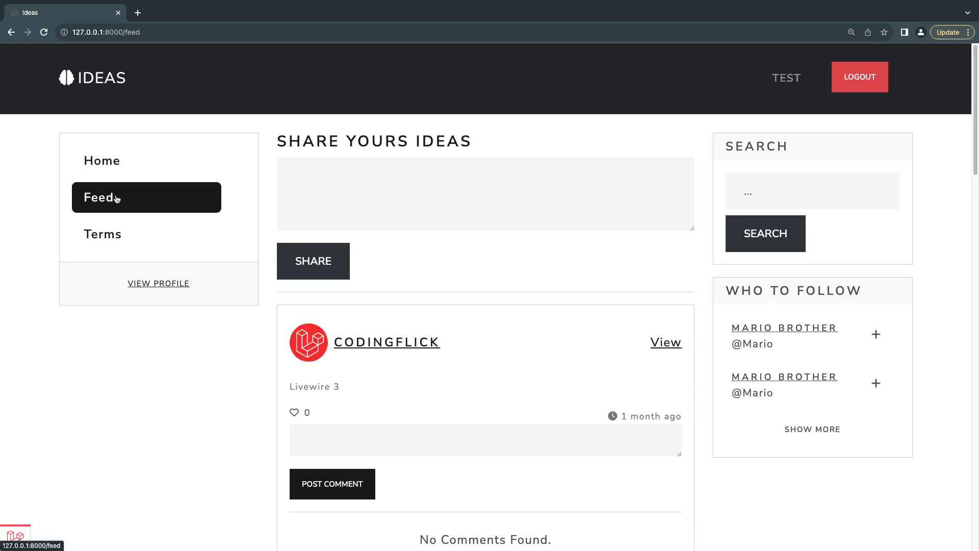
{"action": "left_click", "coordinate": [102, 160]}
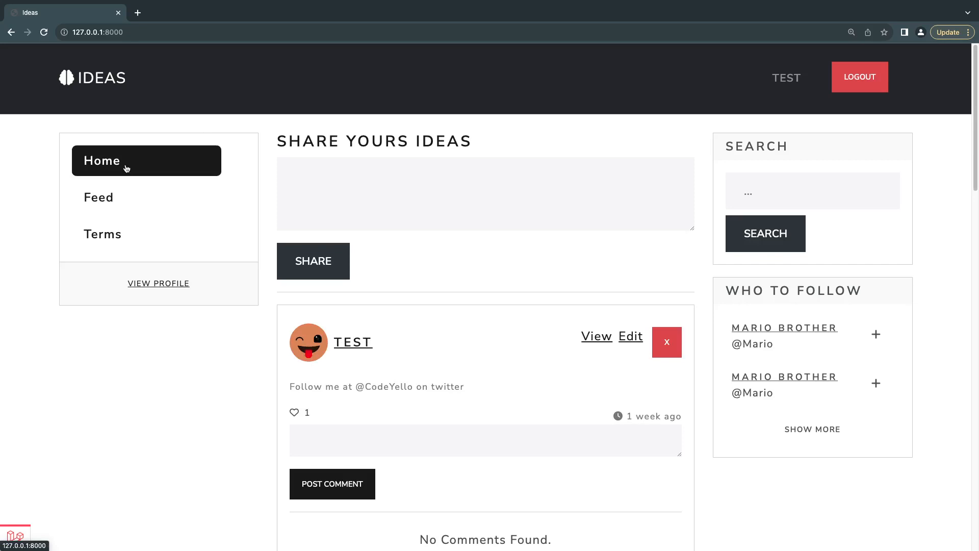
{"action": "mouse_move", "coordinate": [199, 120]}
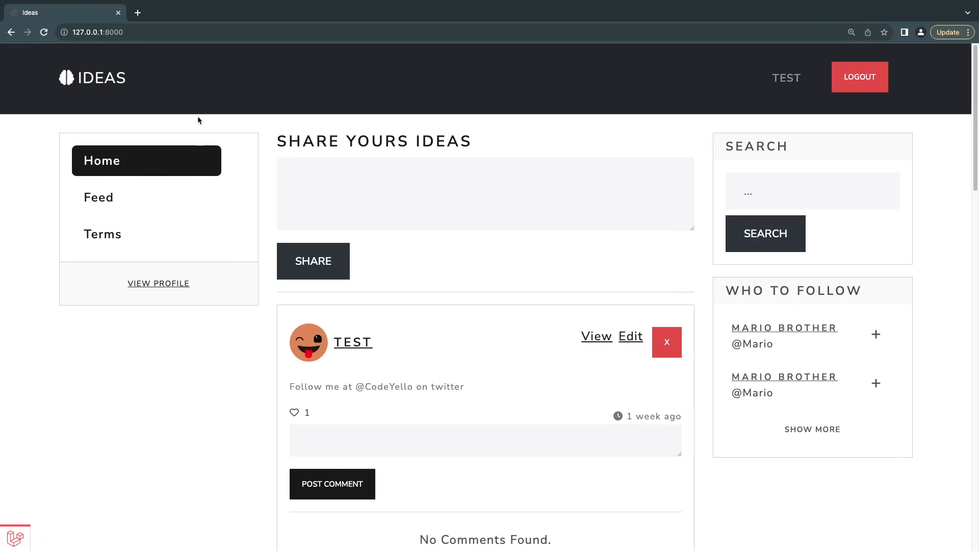
{"action": "mouse_move", "coordinate": [129, 170]}
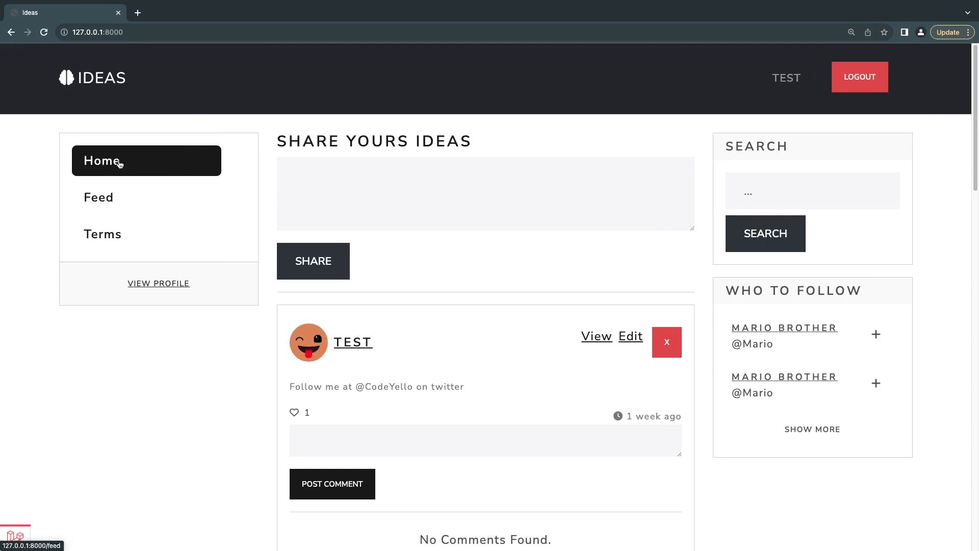
{"action": "left_click", "coordinate": [146, 197]}
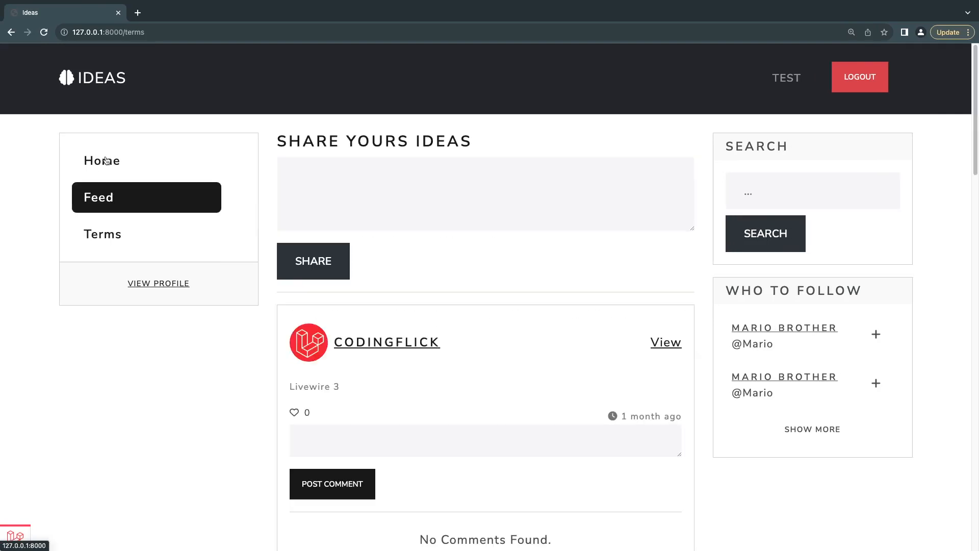
{"action": "left_click", "coordinate": [103, 234]}
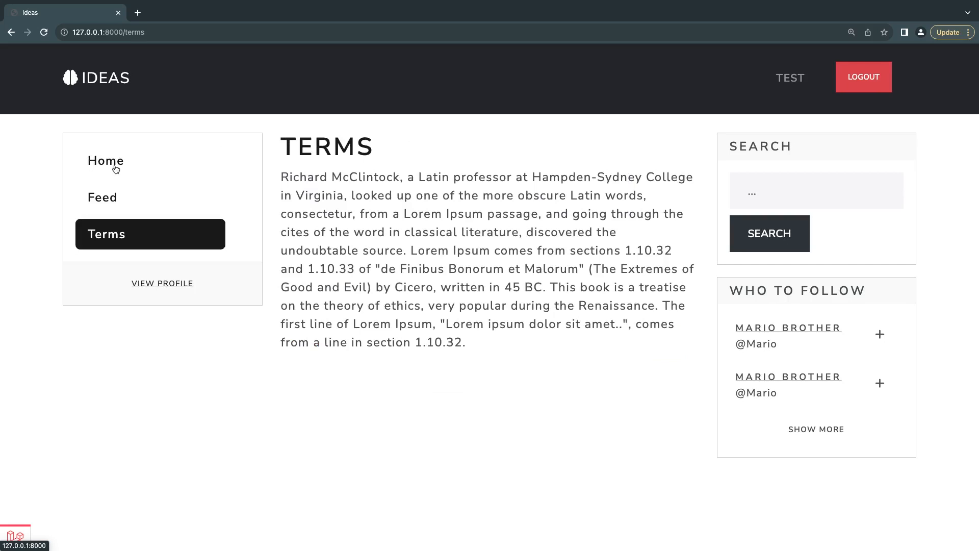
{"action": "mouse_move", "coordinate": [102, 197]}
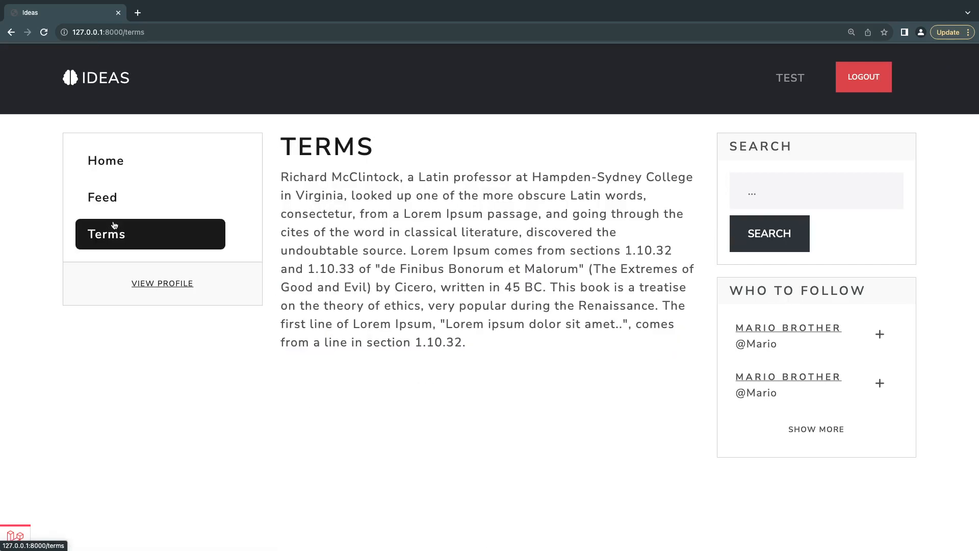
{"action": "left_click", "coordinate": [106, 160]}
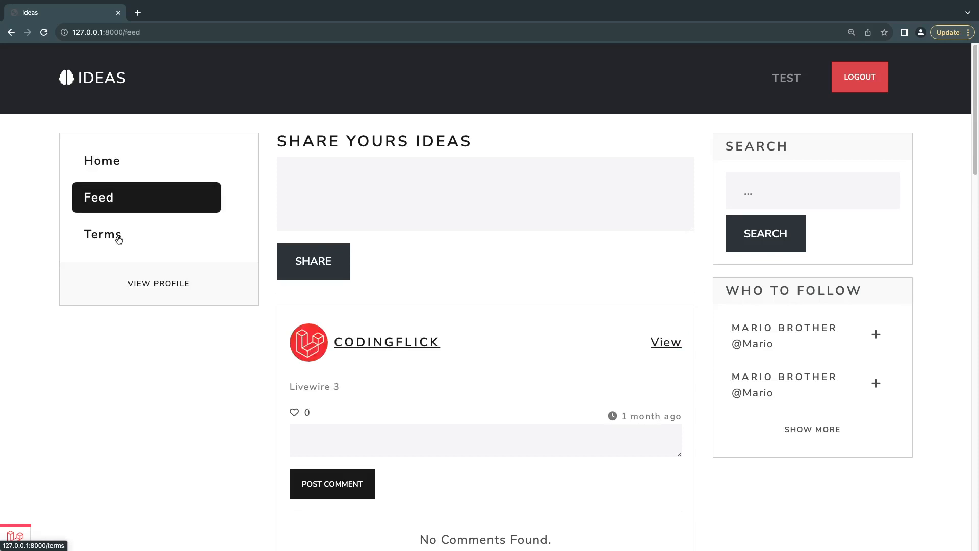
{"action": "left_click", "coordinate": [102, 234]}
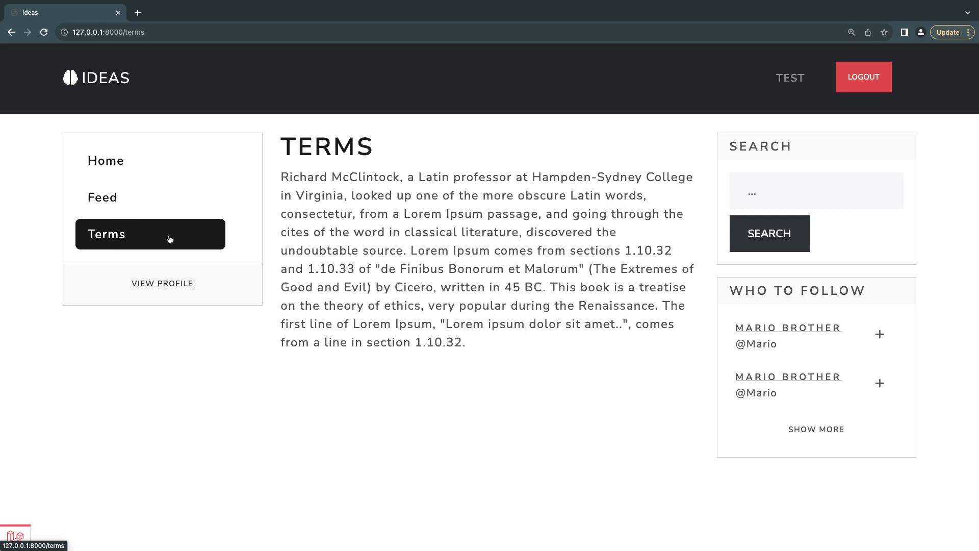
{"action": "mouse_move", "coordinate": [193, 253]}
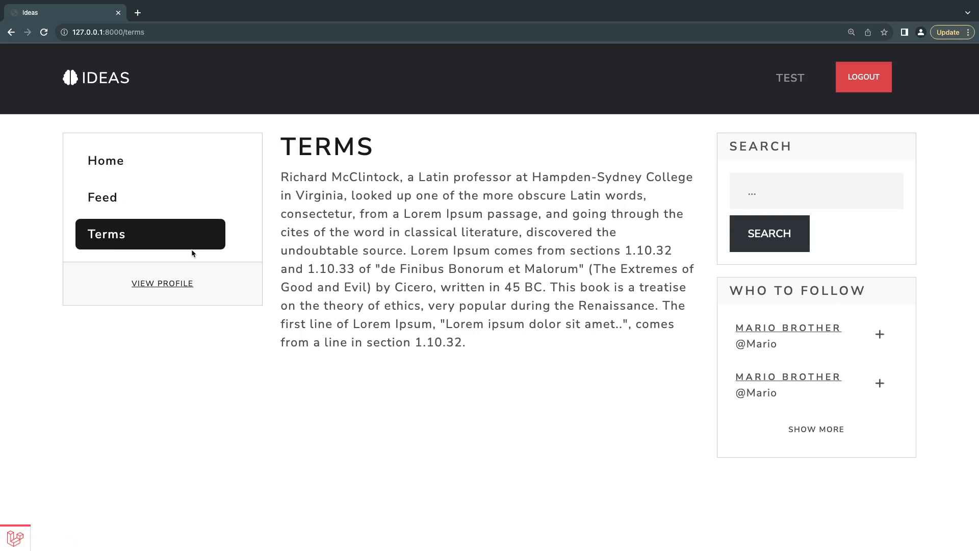
{"action": "mouse_move", "coordinate": [338, 438]}
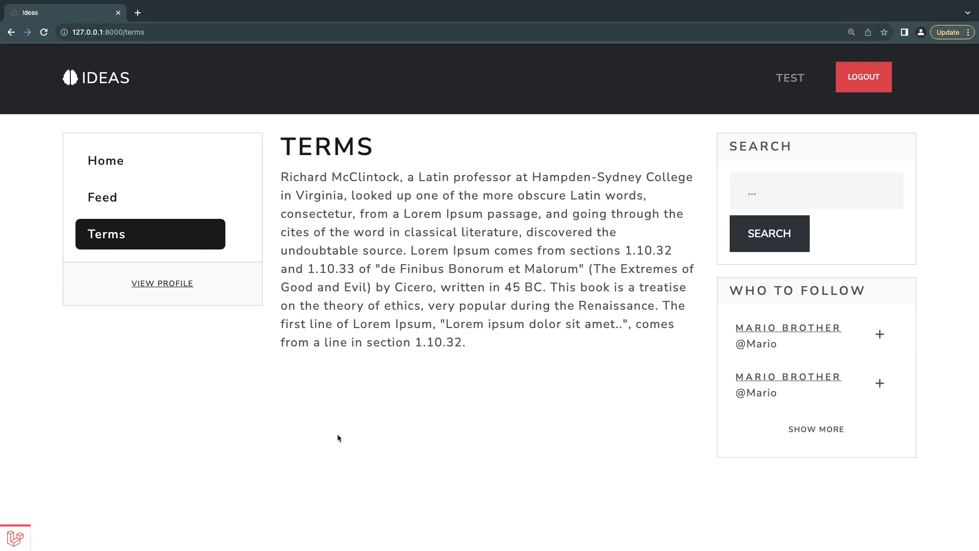